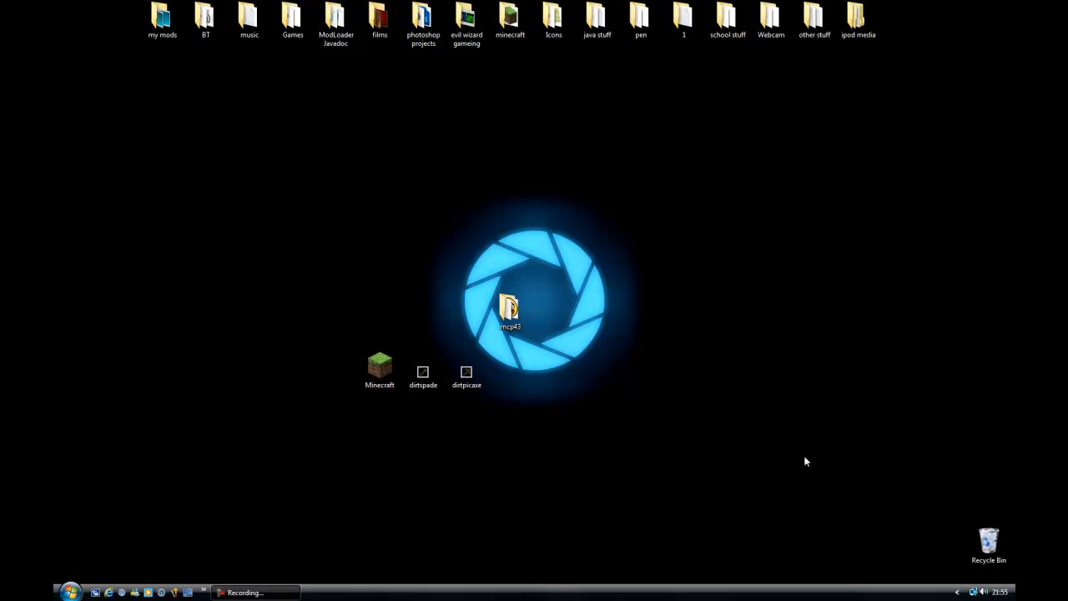
pyautogui.moveTo(801, 461)
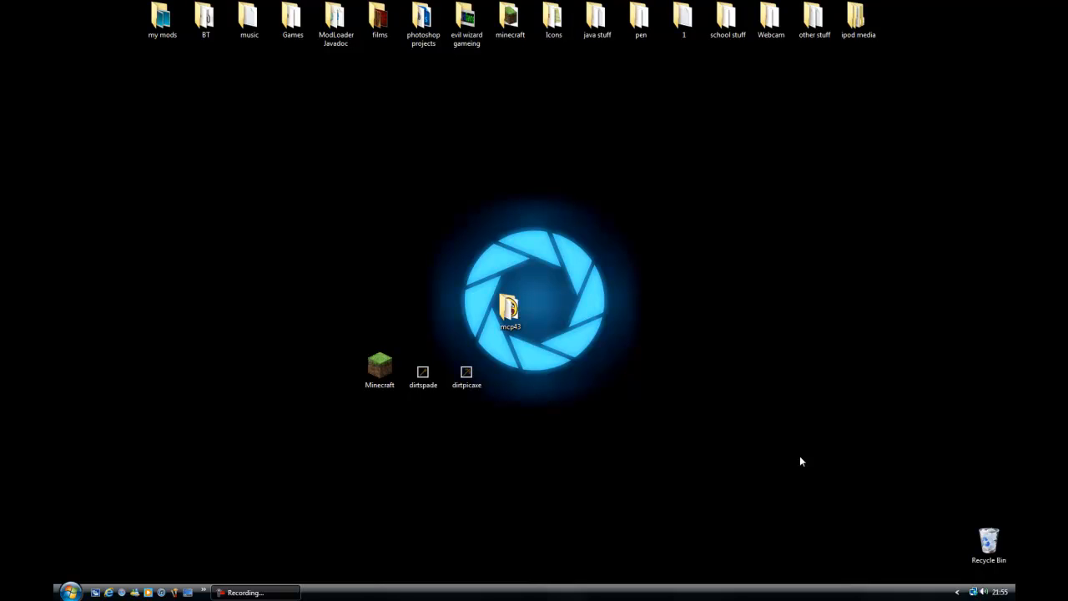
pyautogui.moveTo(848, 444)
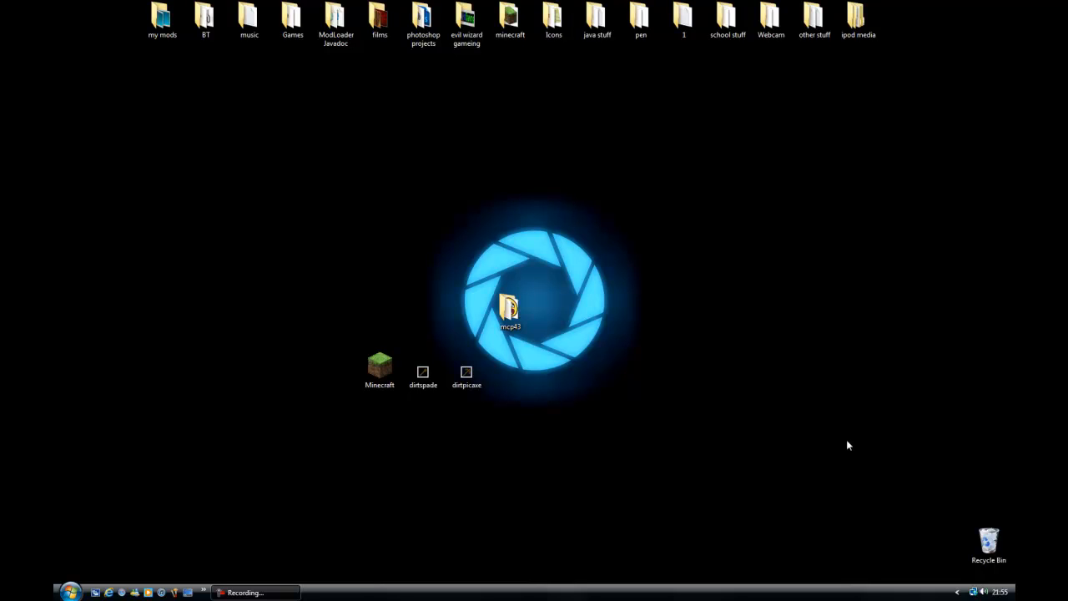
# Start a mod collection named DirtTools with a new tool called Dirt Picaxe.
pyautogui.doubleClick(511, 304)
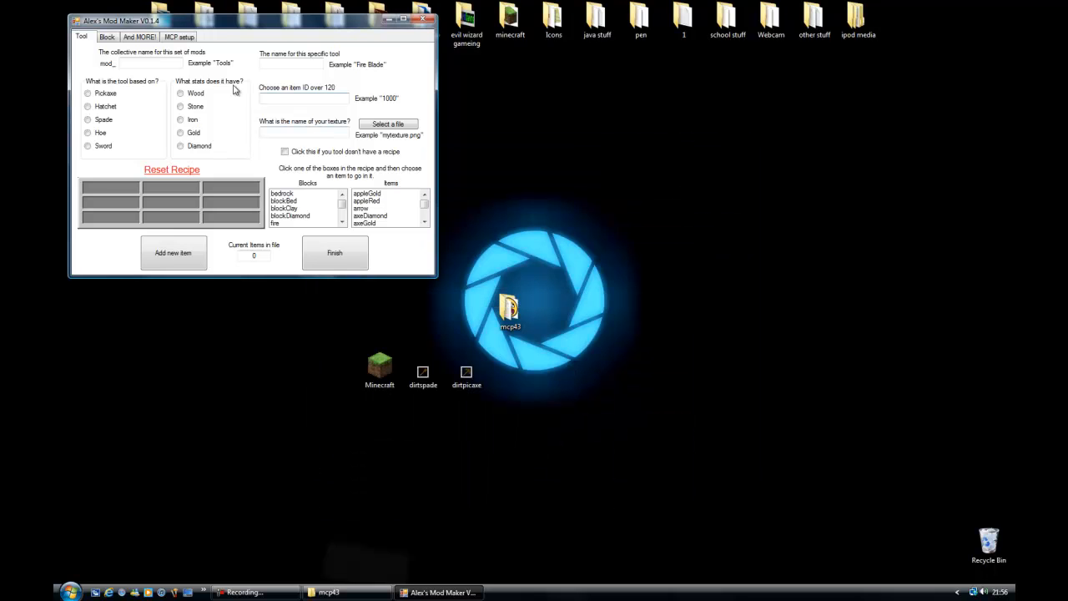
pyautogui.moveTo(120, 20); pyautogui.dragTo(609, 127)
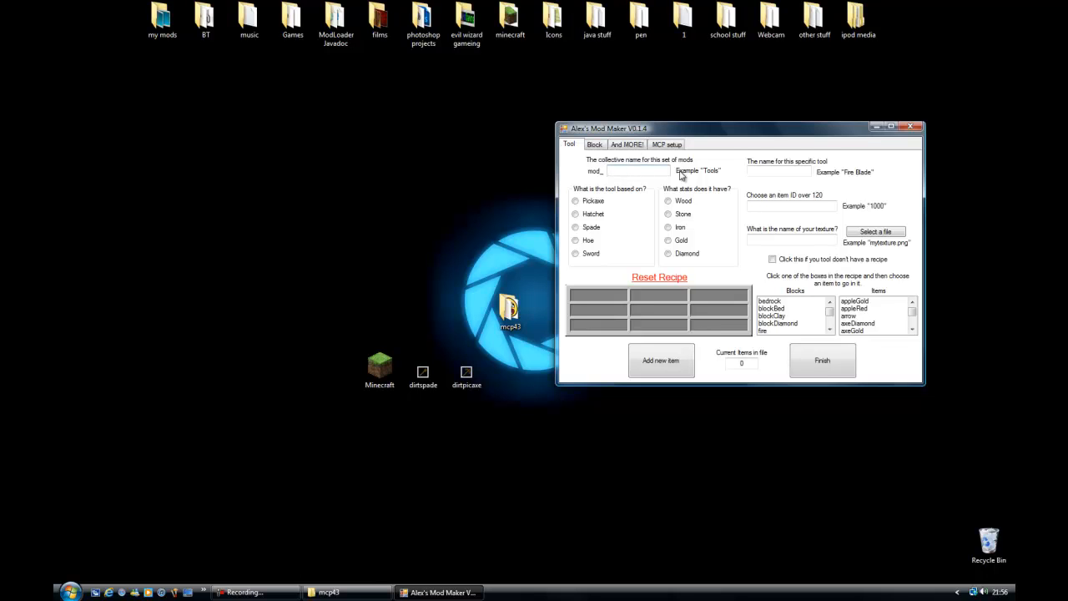
pyautogui.click(634, 171)
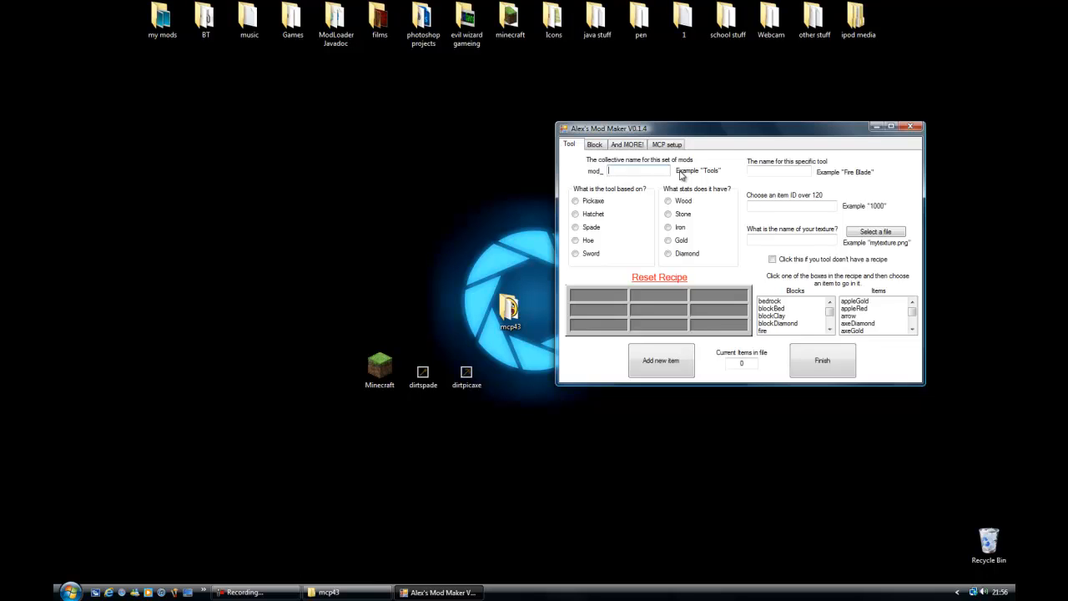
pyautogui.write('DirtTools')
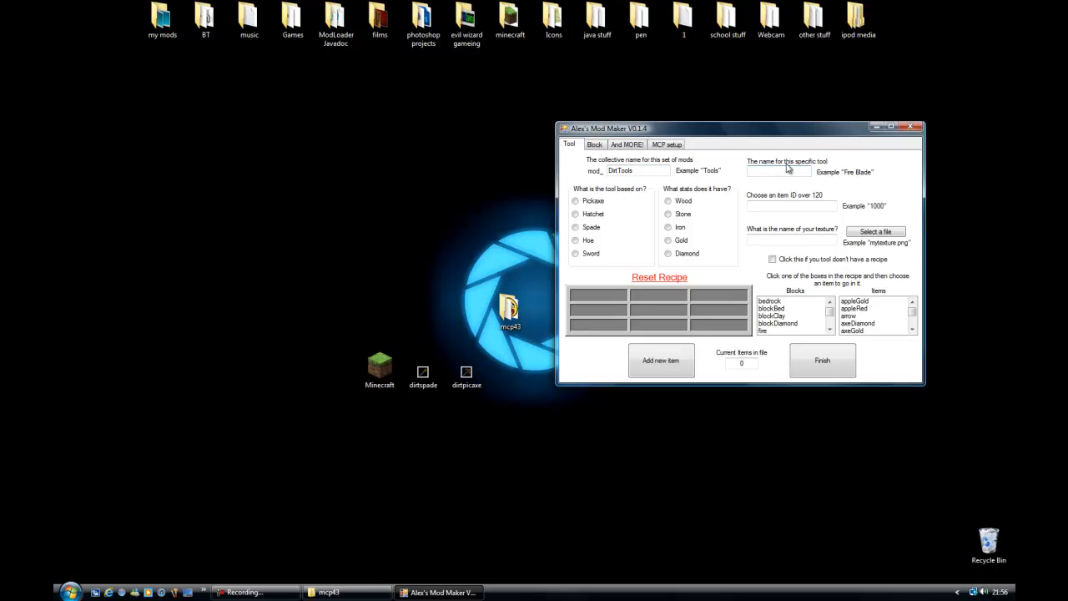
pyautogui.write('Dirt Pica')
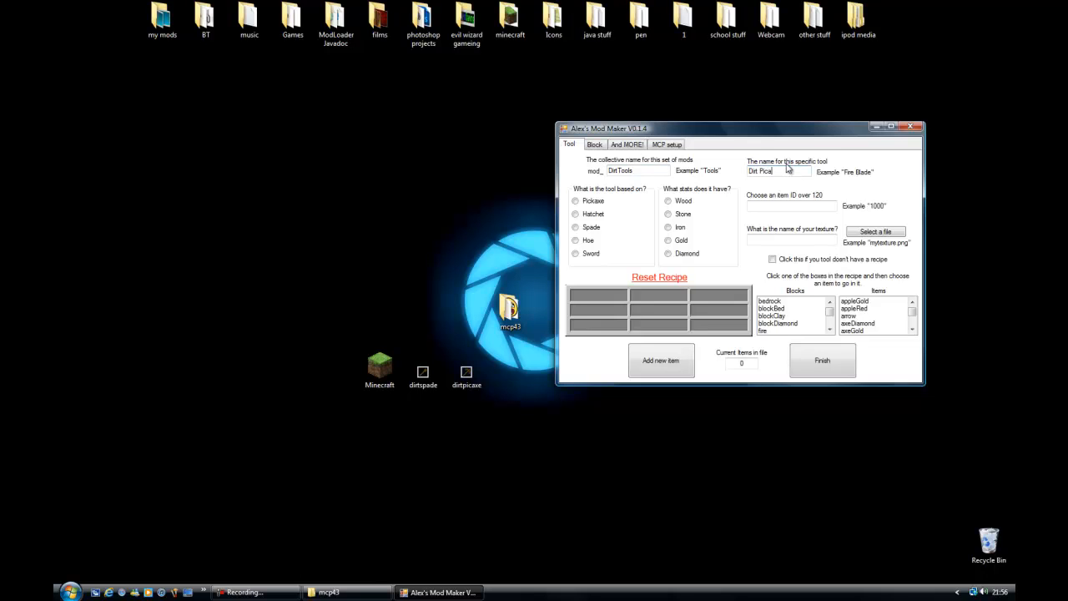
# Base the Dirt Picaxe on Pickaxe with Diamond stats and item ID 1291.
pyautogui.click(576, 202)
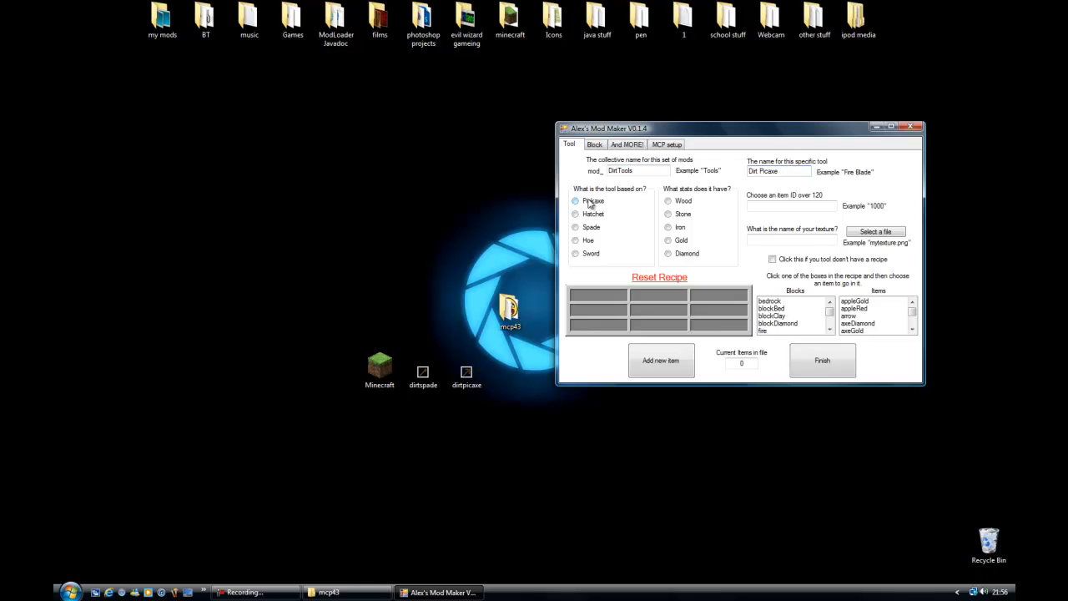
pyautogui.click(574, 200)
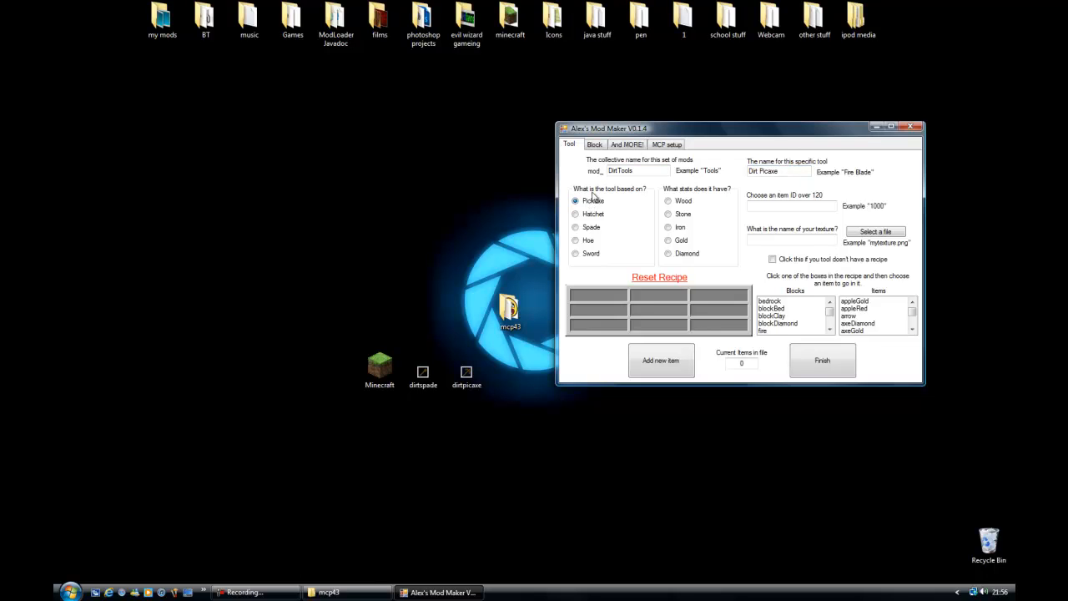
pyautogui.click(667, 254)
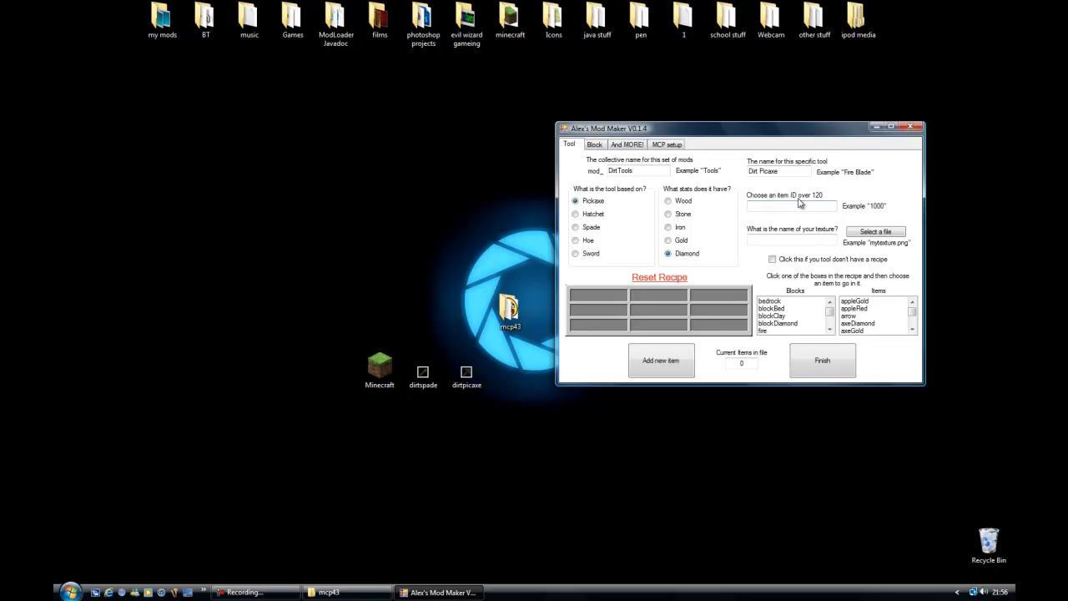
pyautogui.moveTo(849, 193)
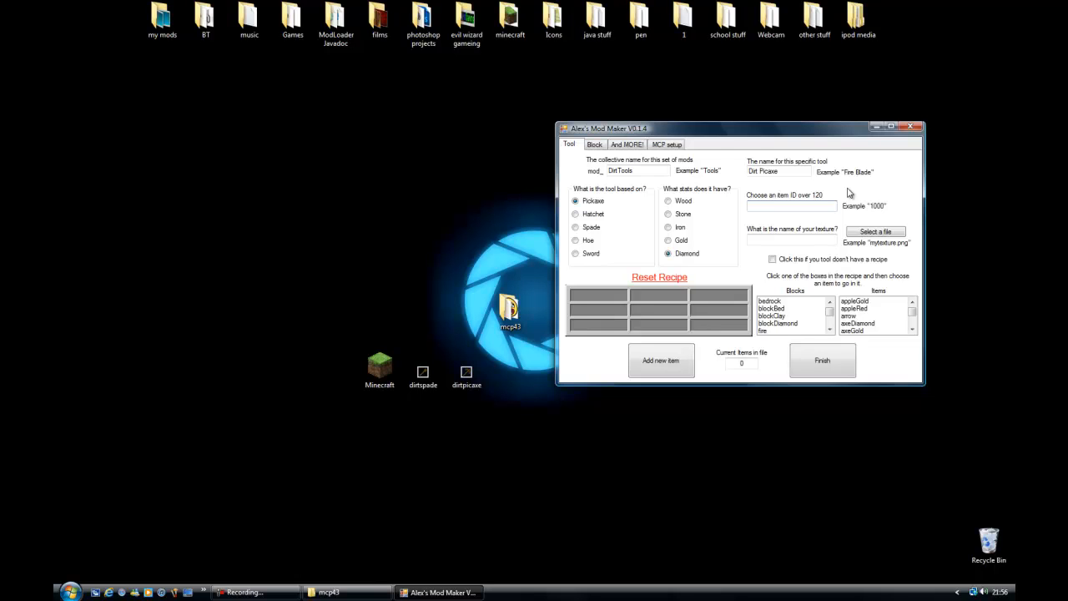
pyautogui.write('12')
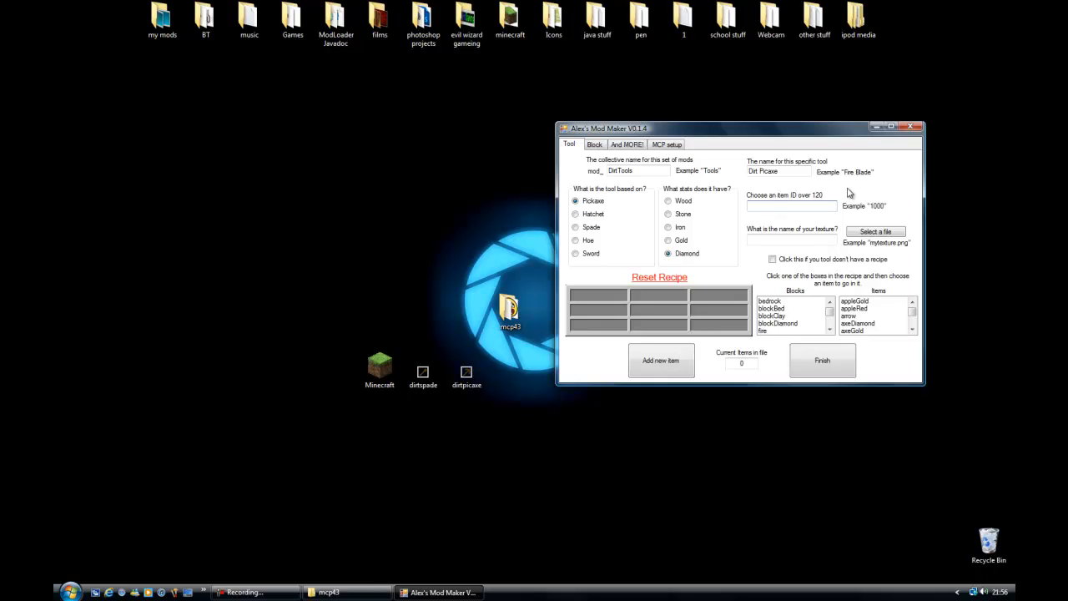
pyautogui.write('1291')
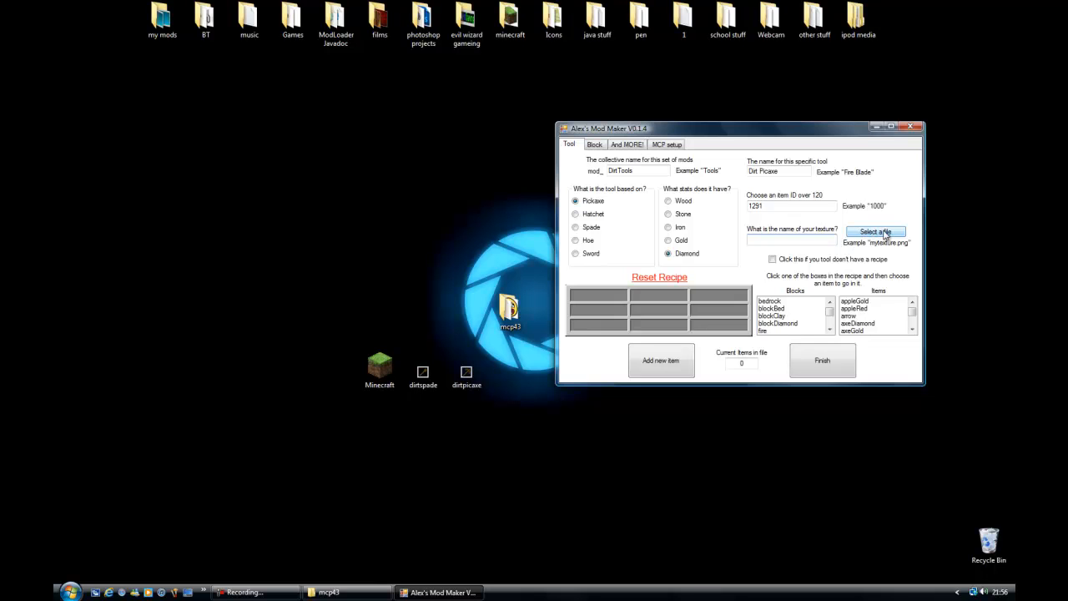
# Set the Dirt Picaxe texture to dirtpicaxe.png from the Desktop folder.
pyautogui.click(876, 232)
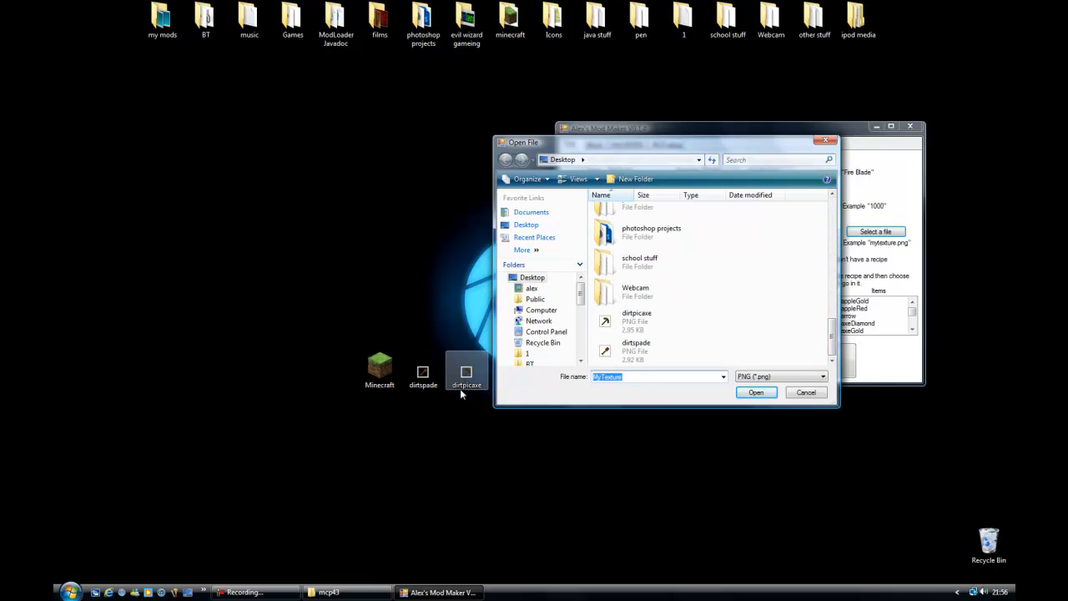
pyautogui.click(424, 371)
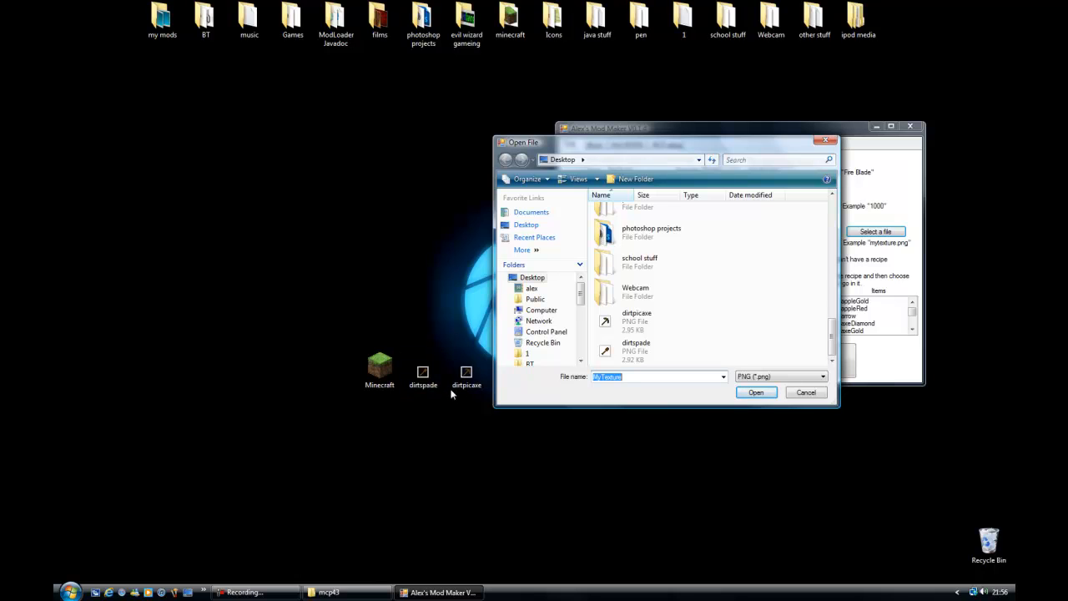
pyautogui.click(467, 371)
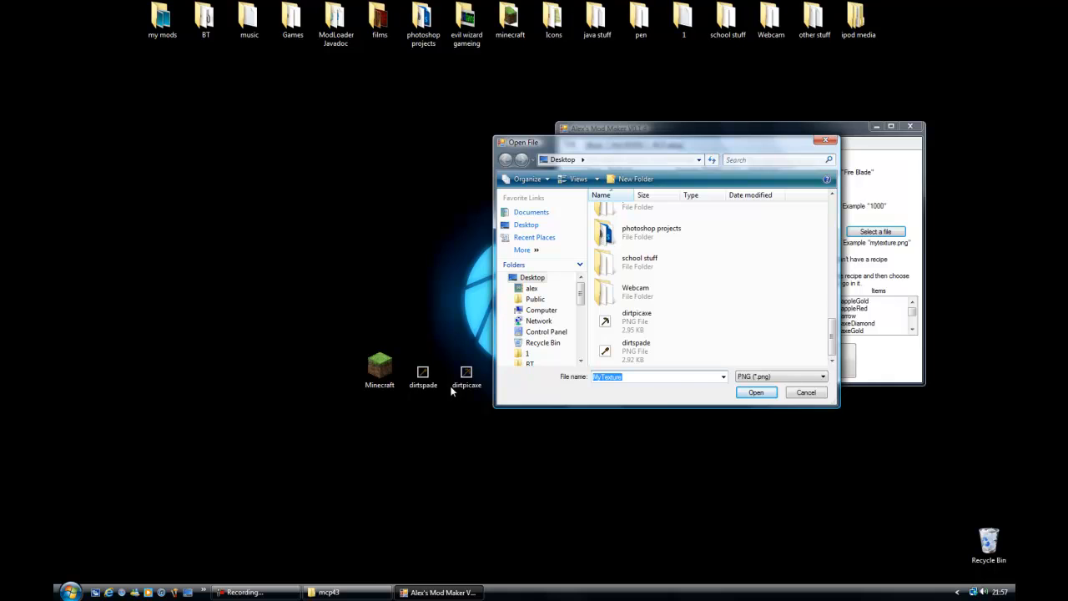
pyautogui.click(638, 321)
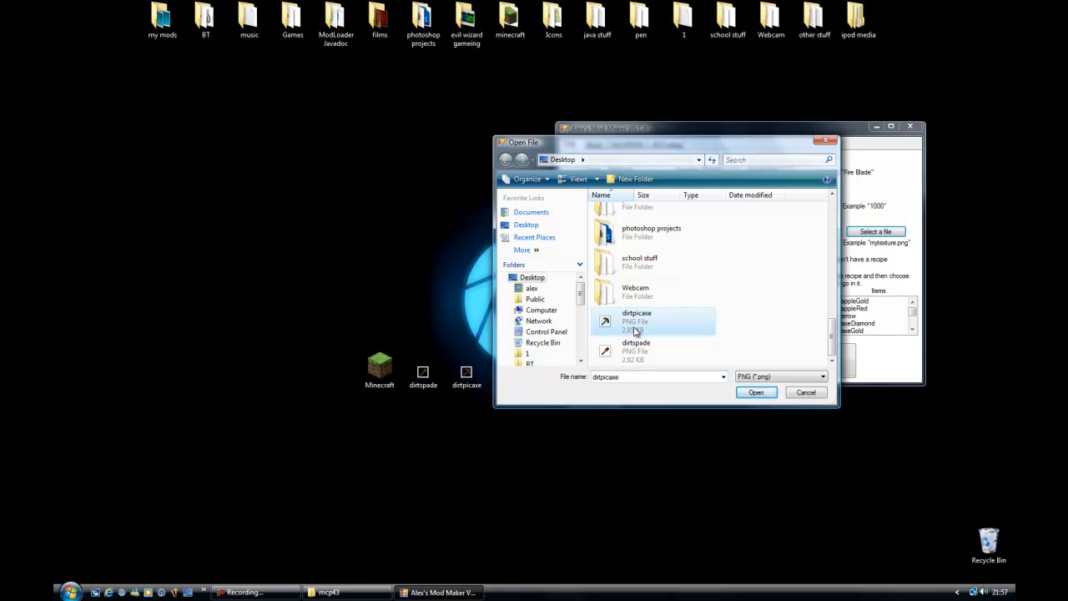
pyautogui.click(754, 392)
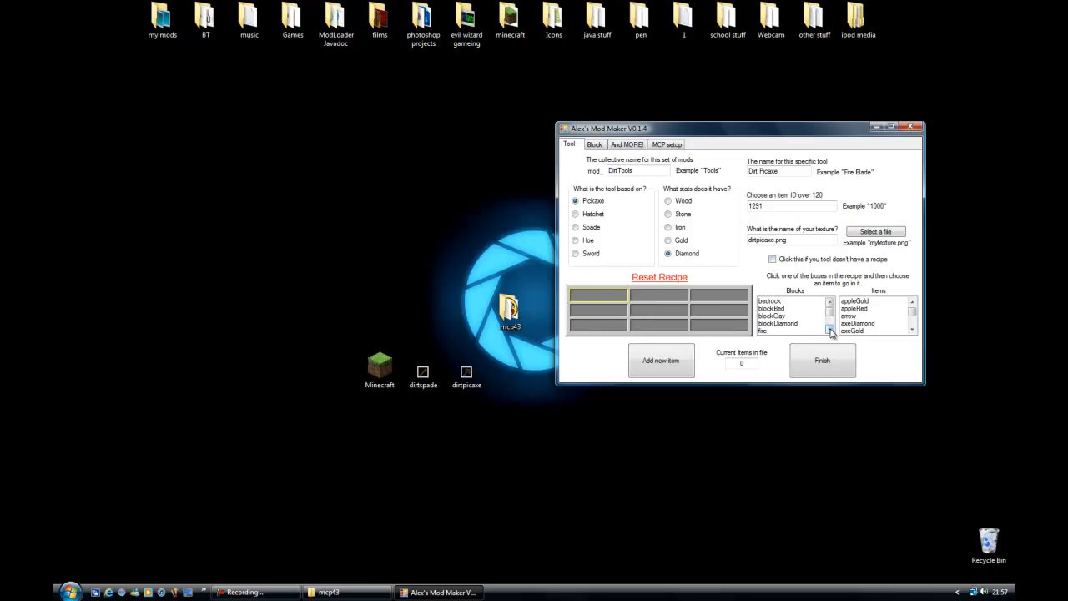
# Fill a three-dirt, two-stick recipe and add the Dirt Pickaxe as the collection's first item.
pyautogui.click(831, 331)
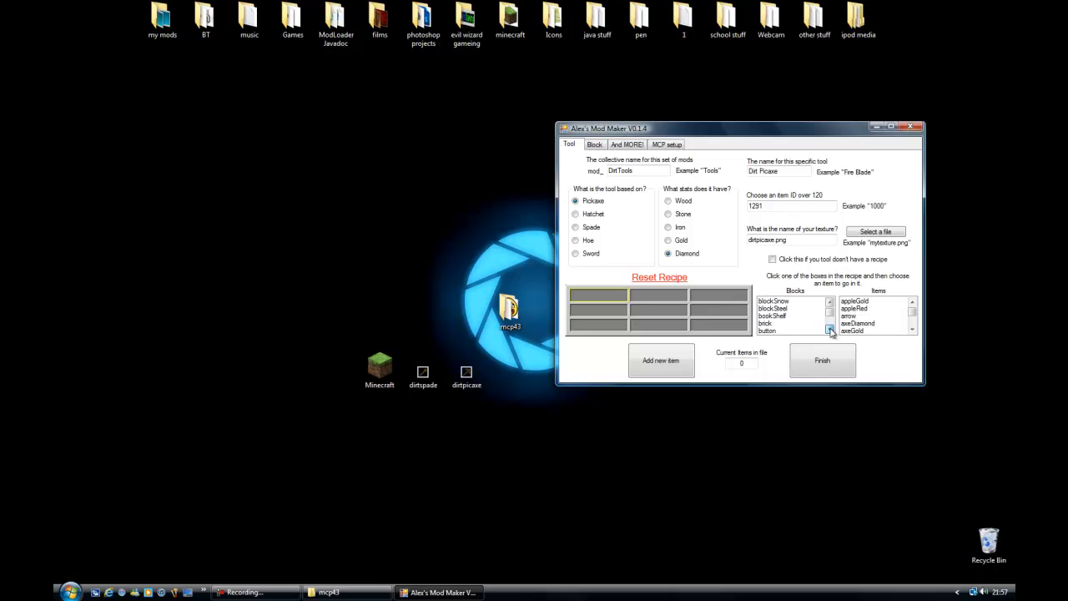
pyautogui.click(831, 331)
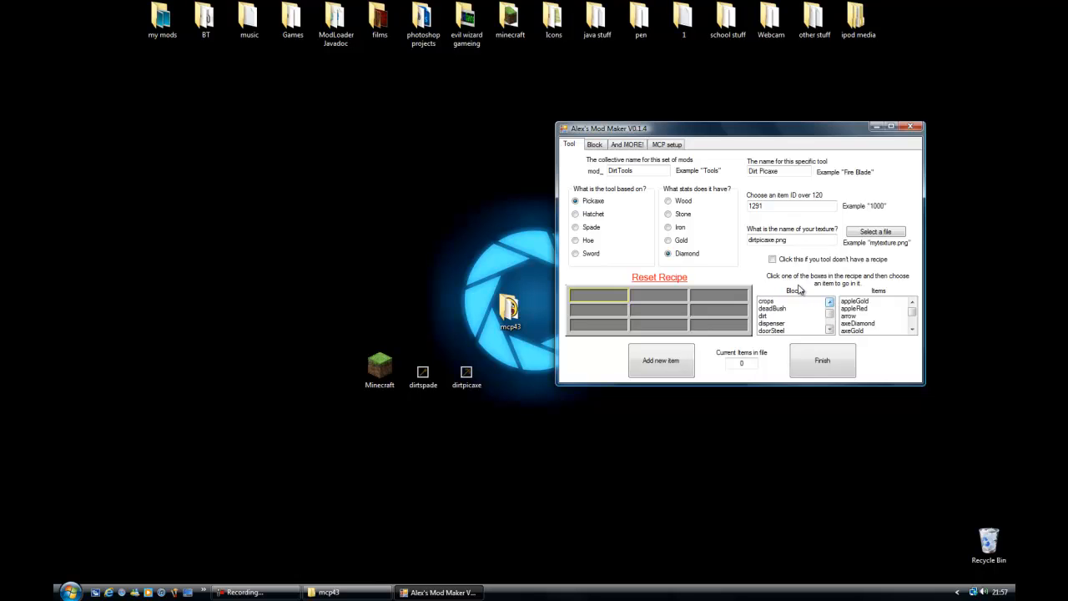
pyautogui.click(765, 315)
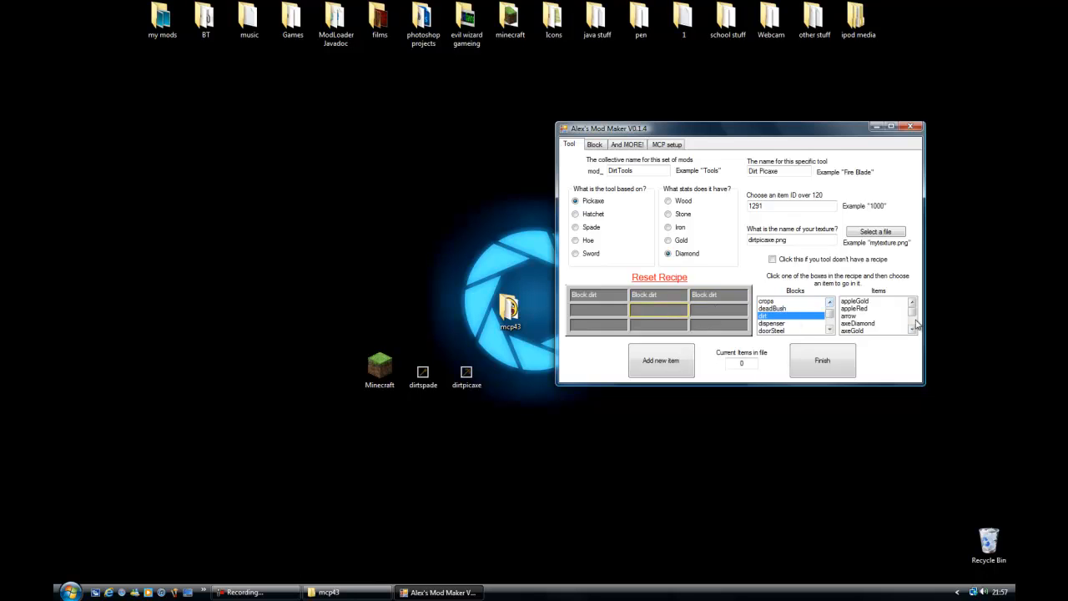
pyautogui.click(912, 330)
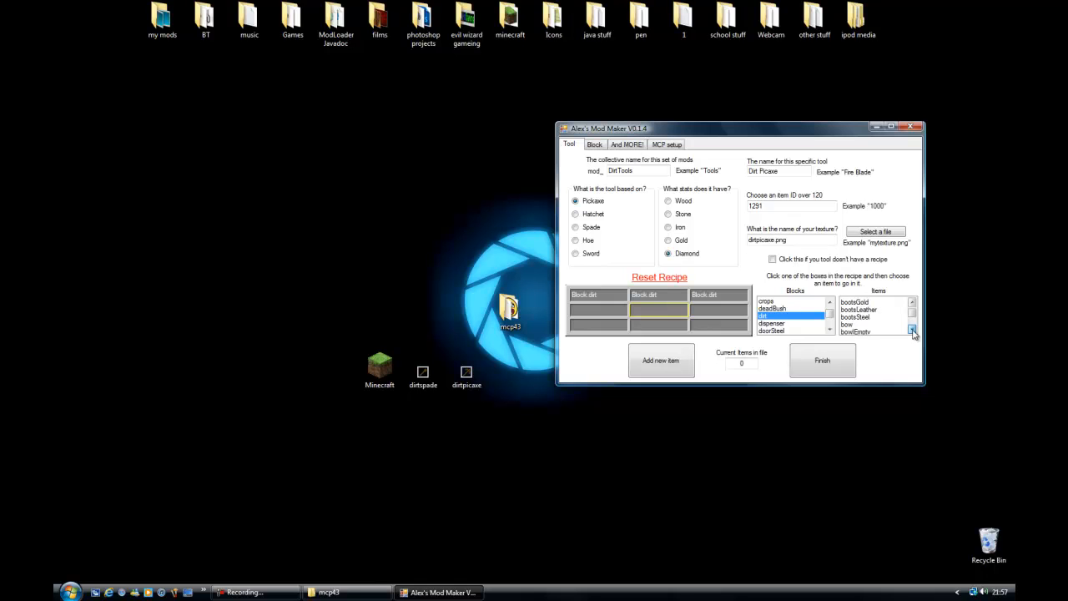
pyautogui.click(911, 329)
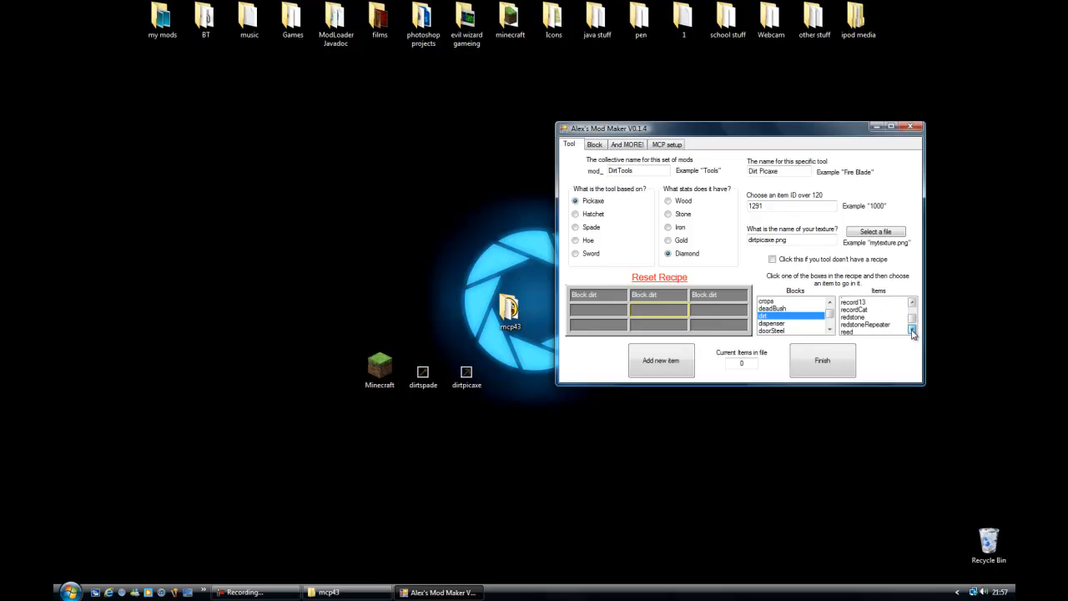
pyautogui.click(912, 331)
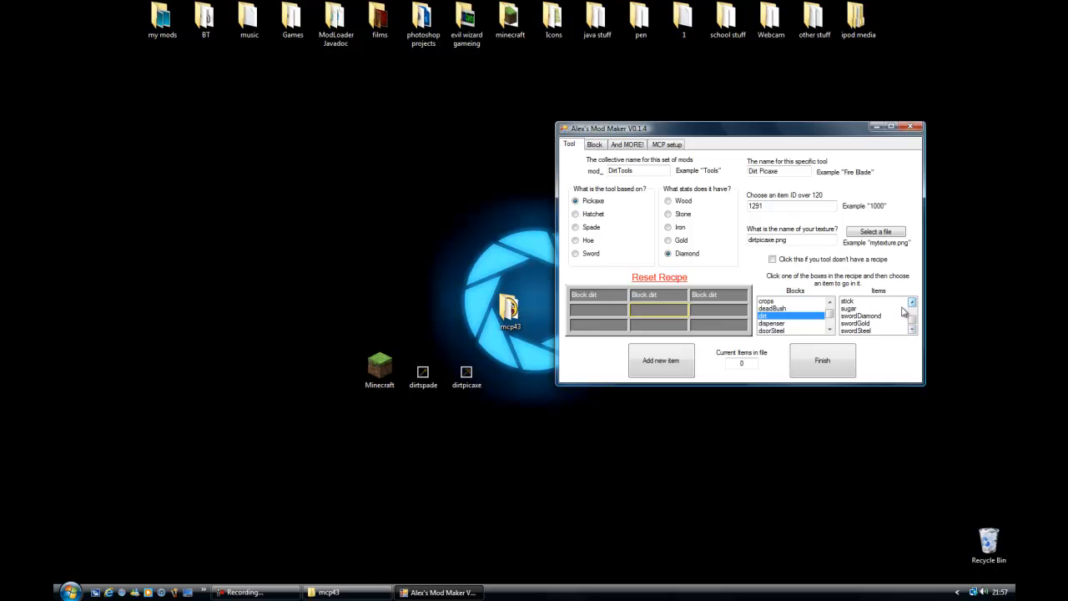
pyautogui.click(848, 300)
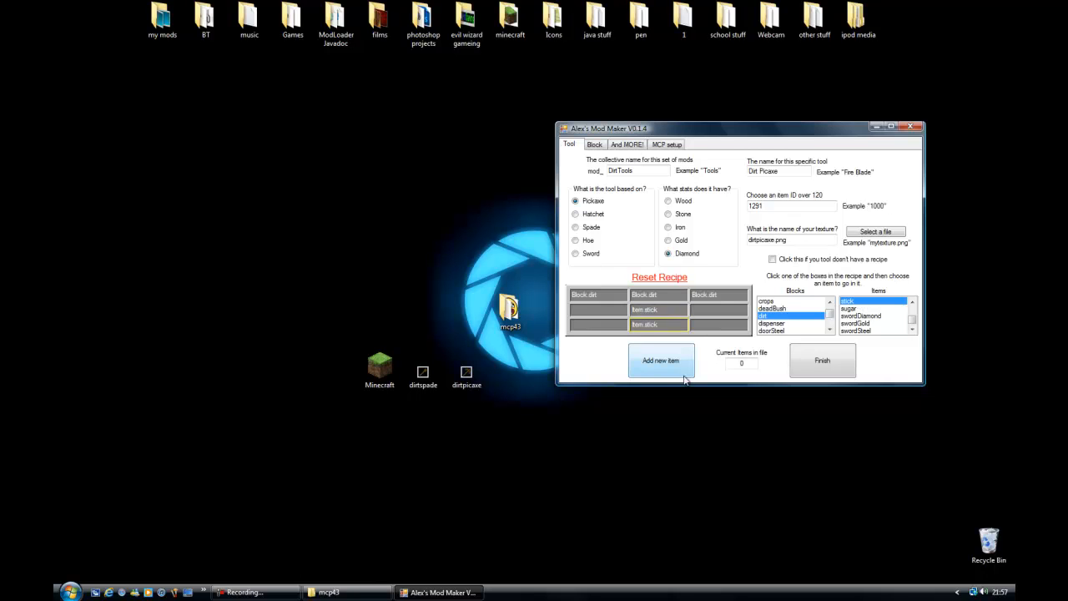
pyautogui.click(661, 361)
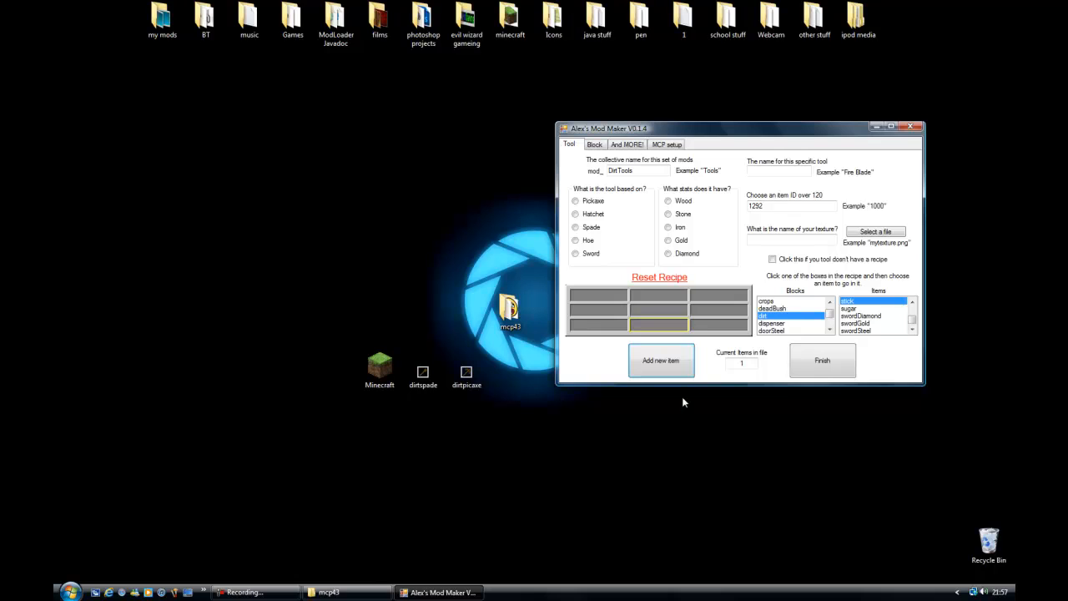
pyautogui.moveTo(654, 194)
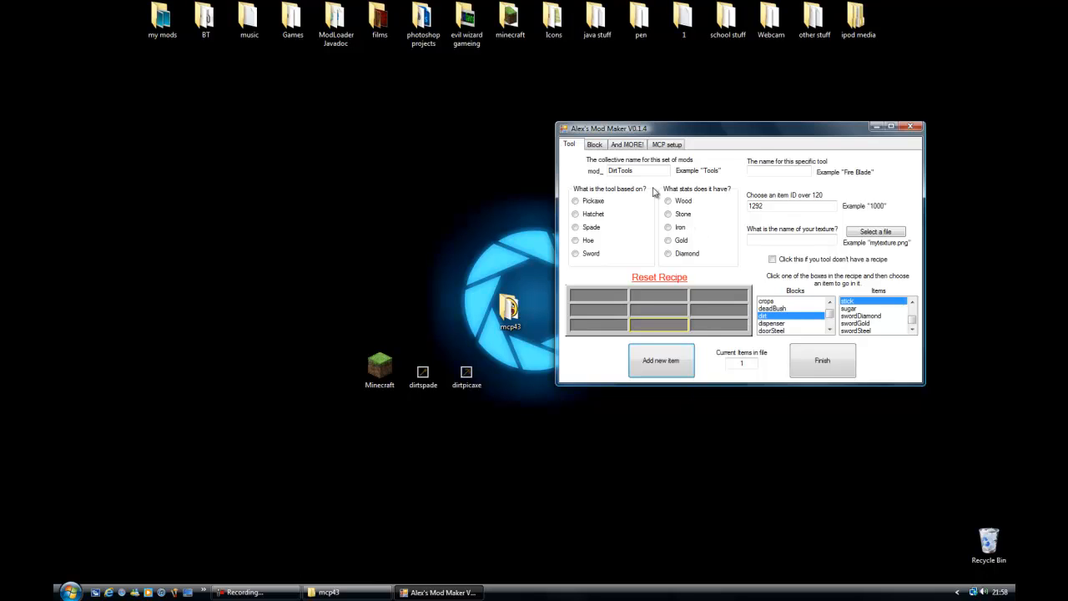
# Define a second tool, Dirt Spade, based on Spade with Wood stats and texture dirtspade.png.
pyautogui.click(777, 170)
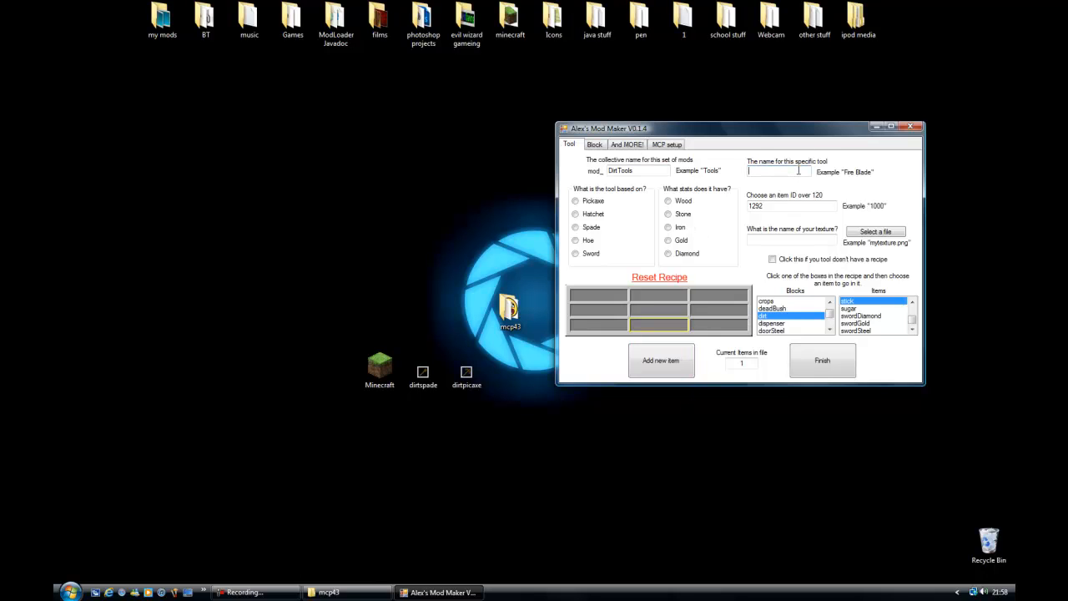
pyautogui.write('Dirt Spade')
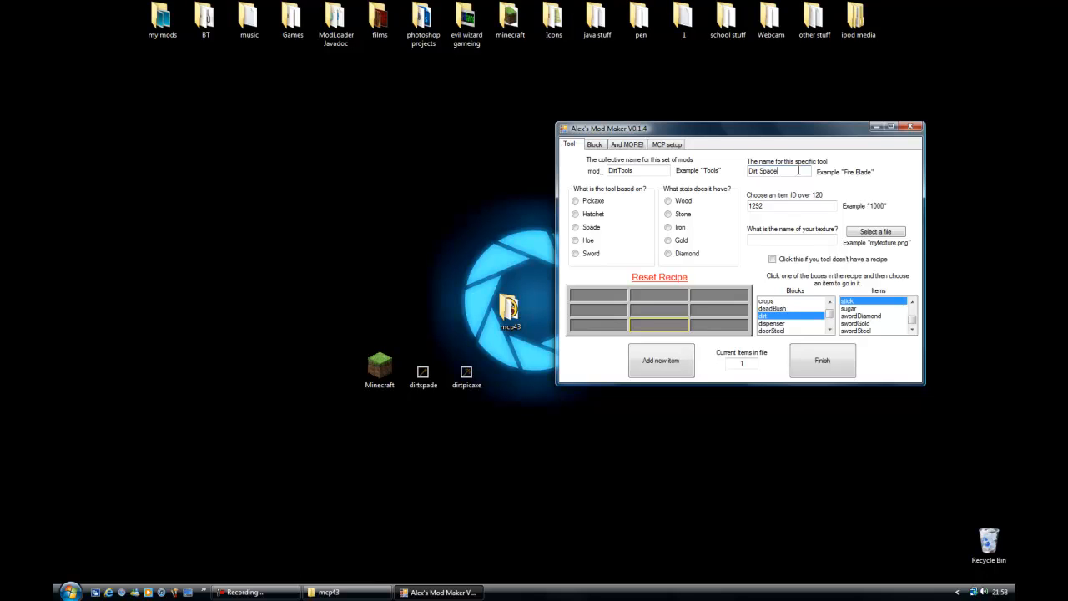
pyautogui.click(575, 227)
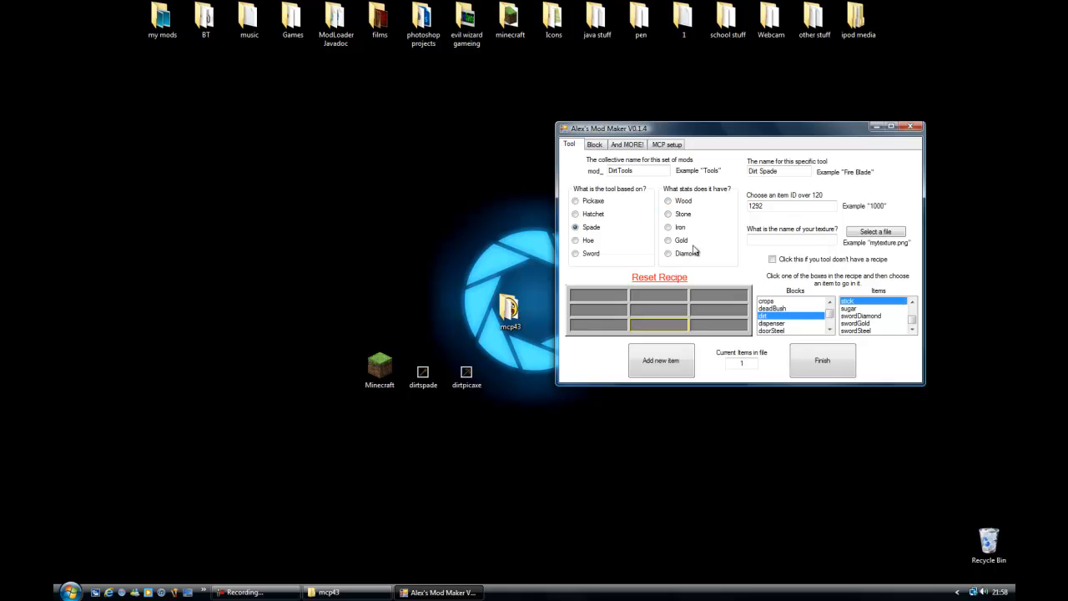
pyautogui.click(668, 201)
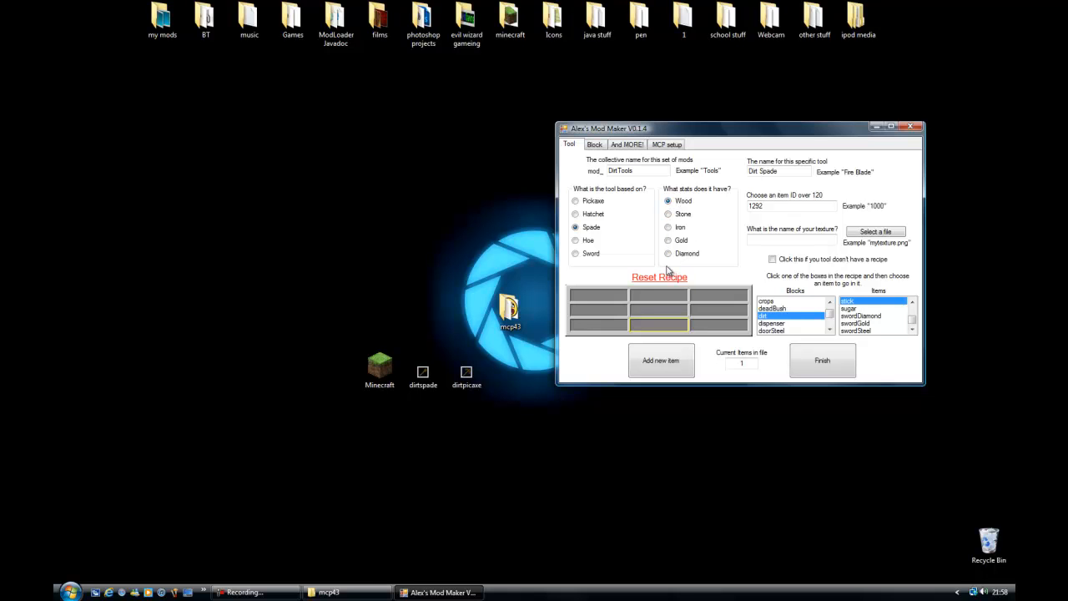
pyautogui.click(875, 232)
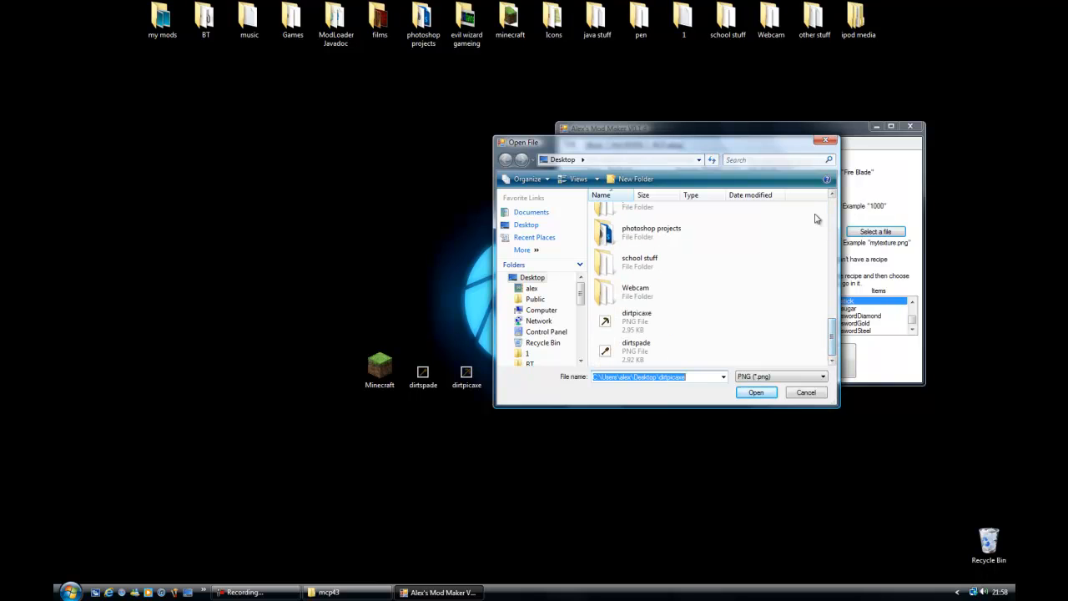
pyautogui.click(636, 345)
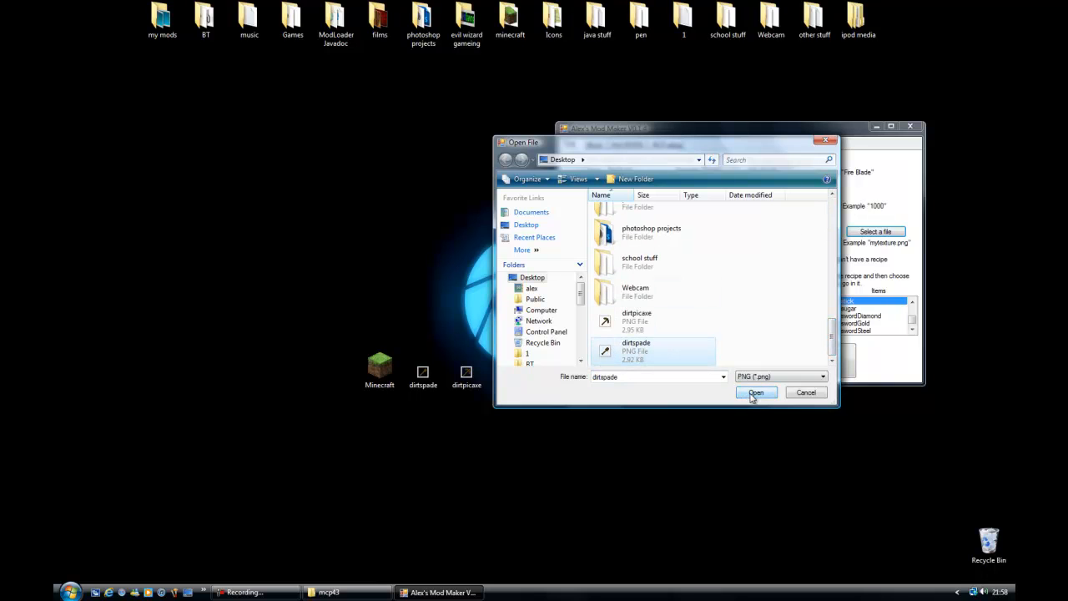
pyautogui.click(755, 392)
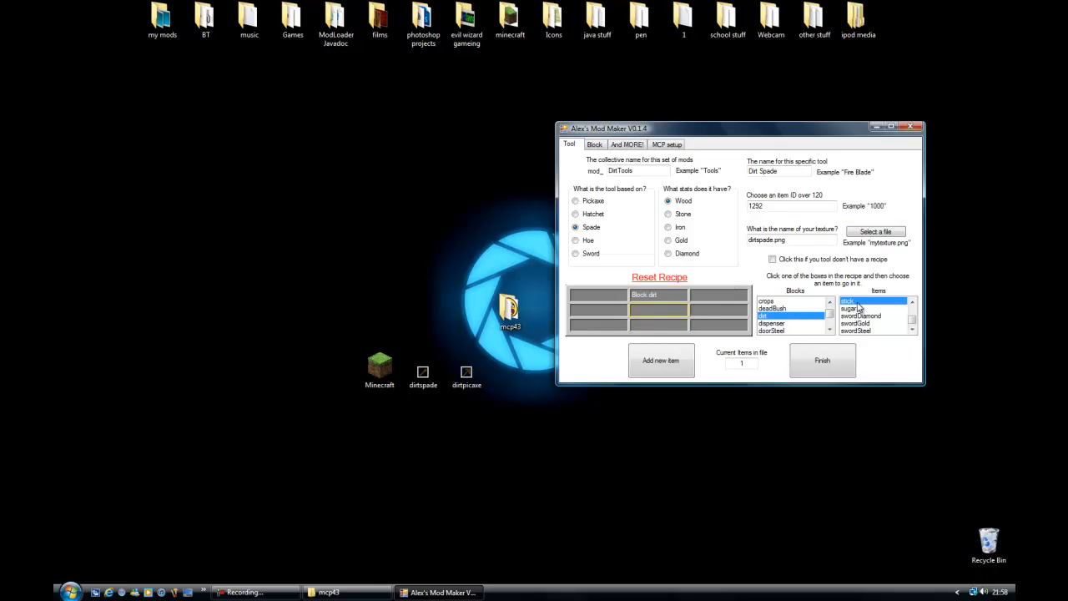
# Give the spade its recipe, add it, save mod_DirtTools.java and recompile the client via MCP setup.
pyautogui.click(848, 300)
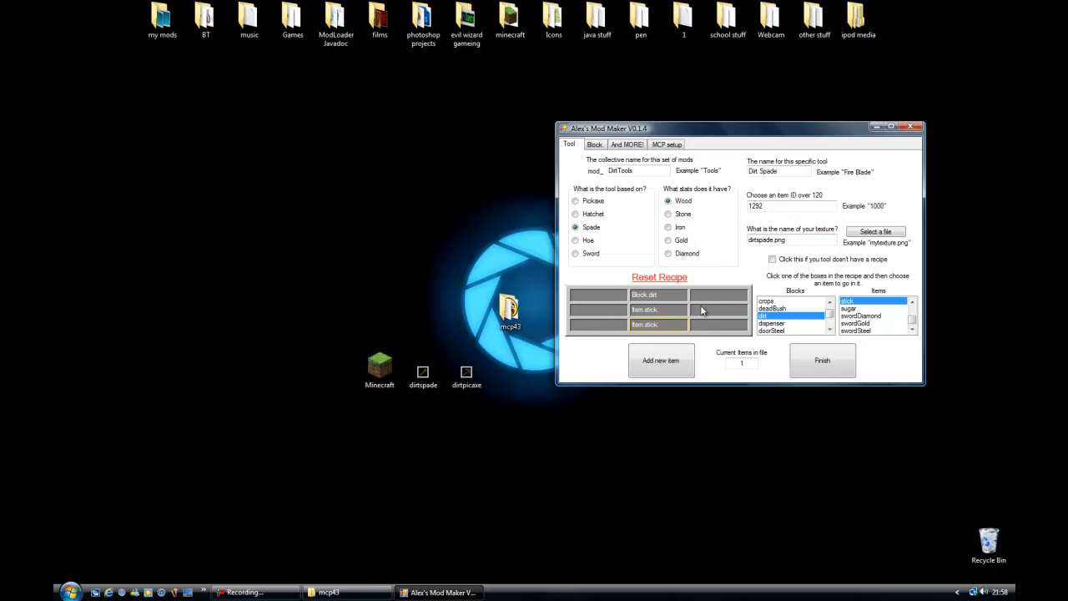
pyautogui.click(661, 360)
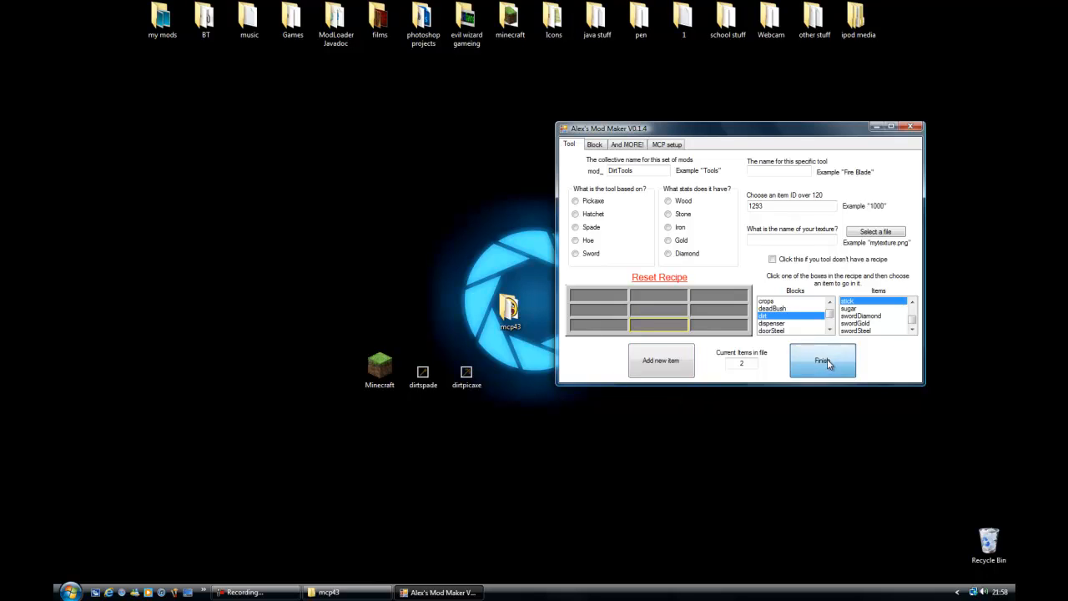
pyautogui.click(821, 360)
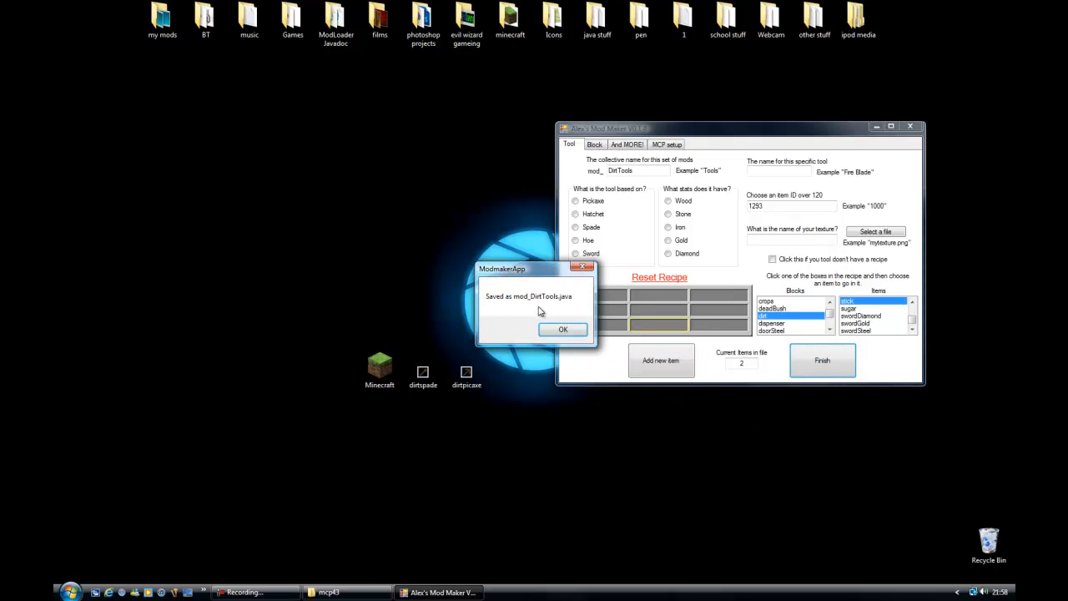
pyautogui.click(563, 329)
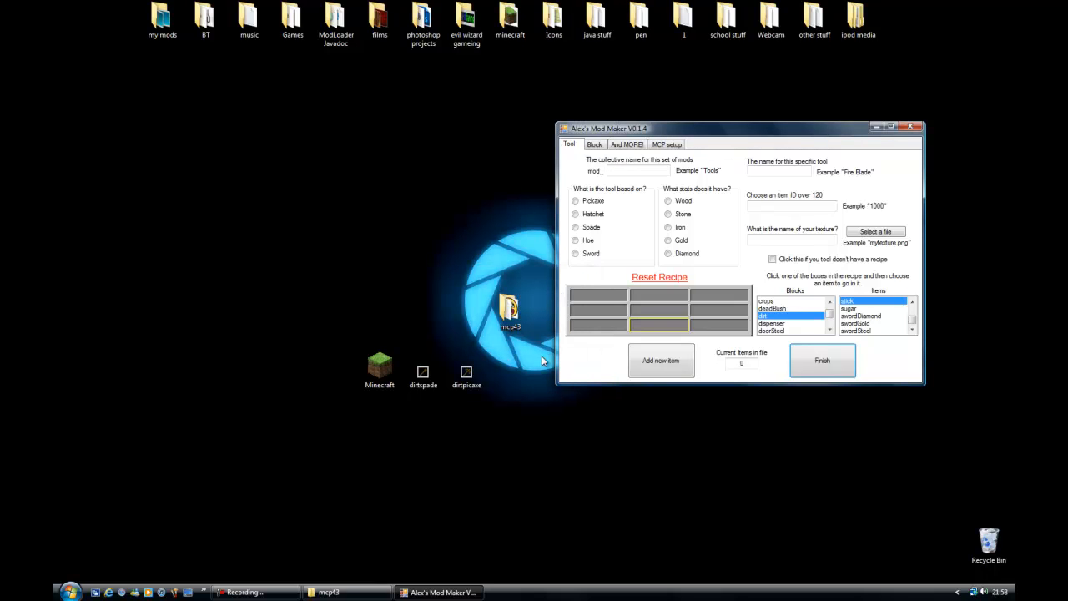
pyautogui.click(668, 144)
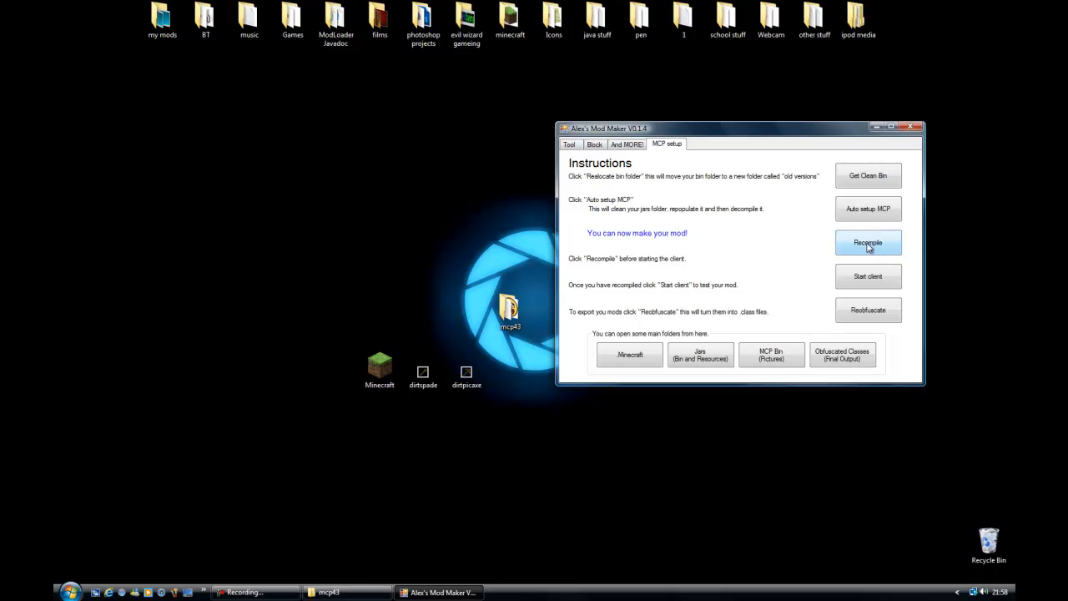
pyautogui.click(868, 242)
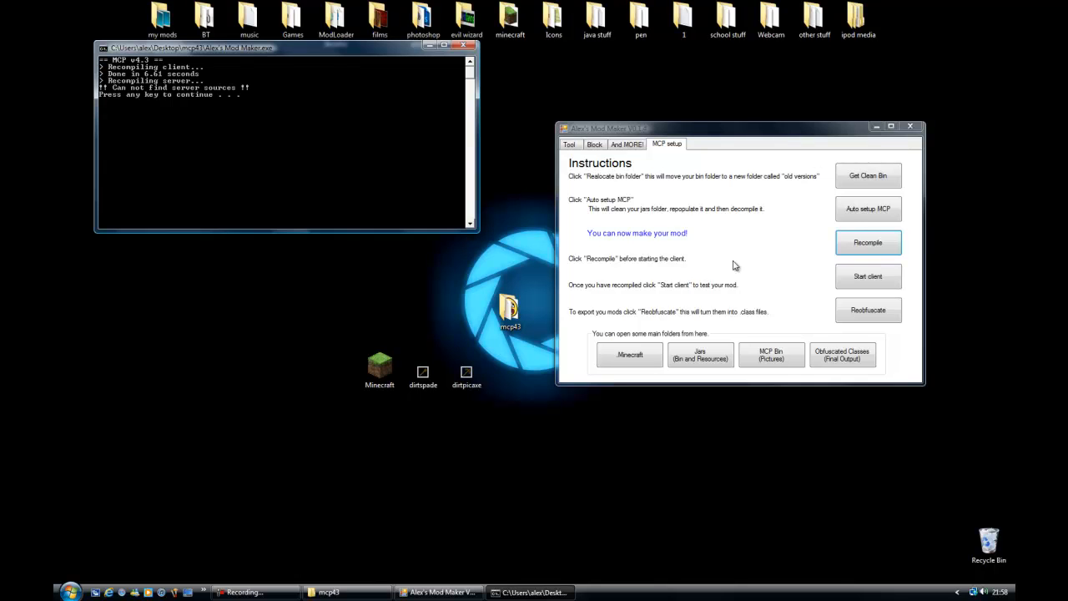
pyautogui.moveTo(398, 180)
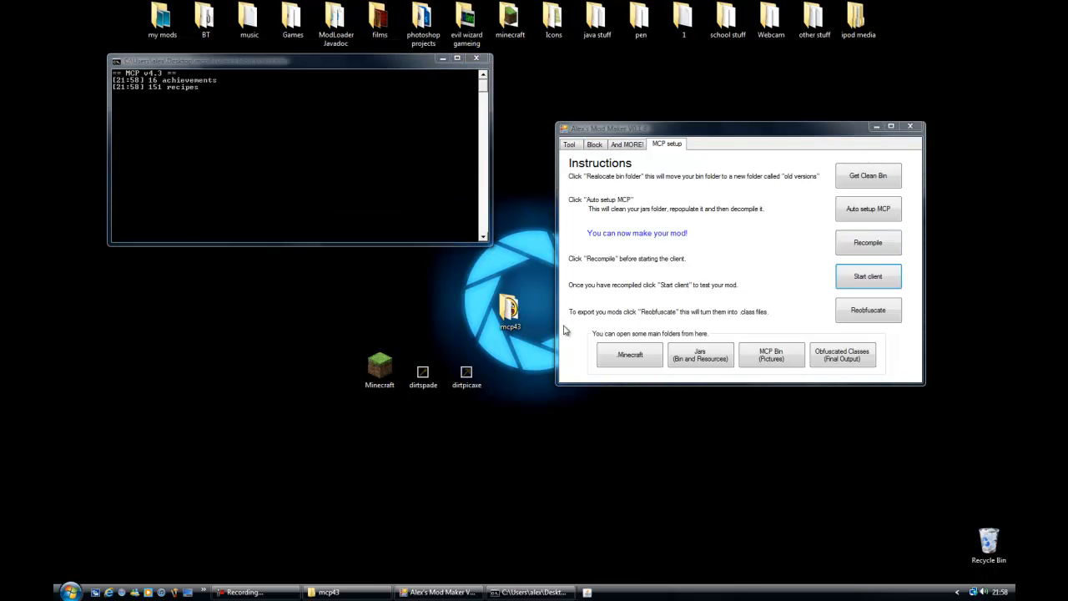
# Start the client and create a new singleplayer world with the default name.
pyautogui.click(868, 277)
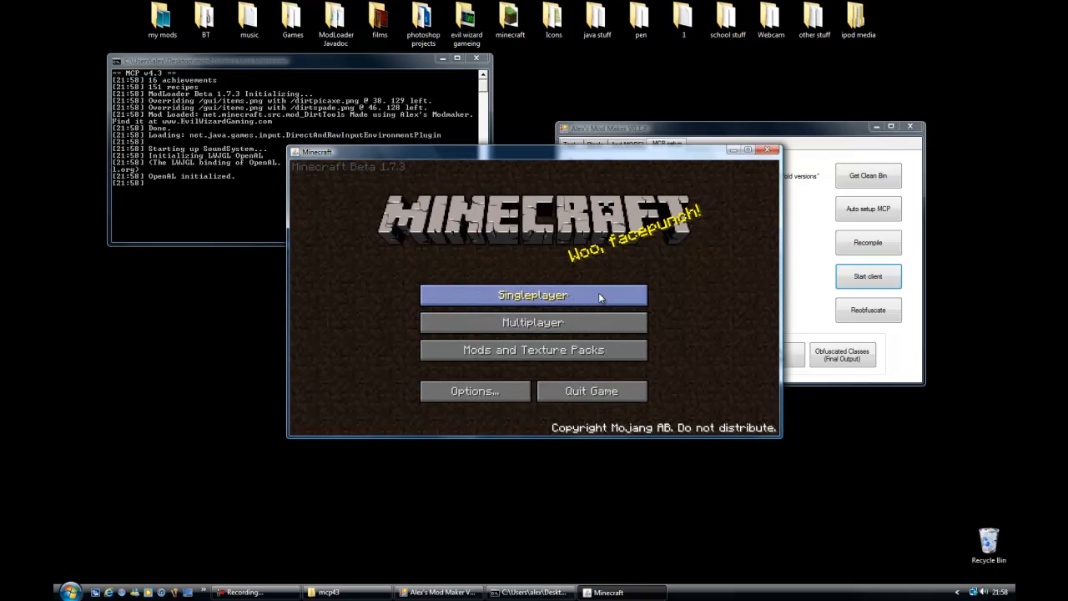
pyautogui.click(532, 294)
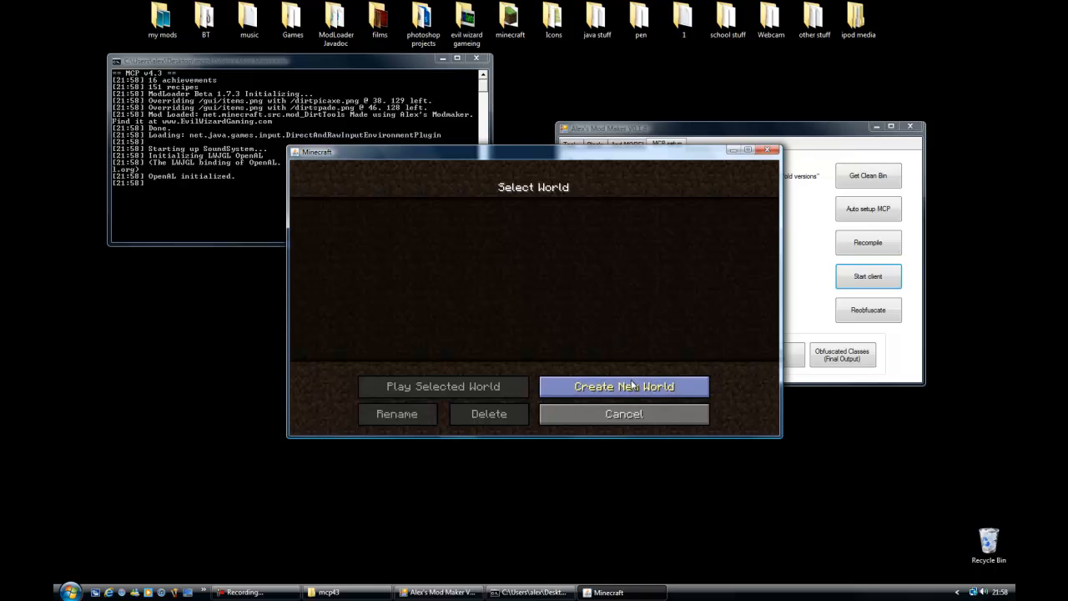
pyautogui.click(624, 386)
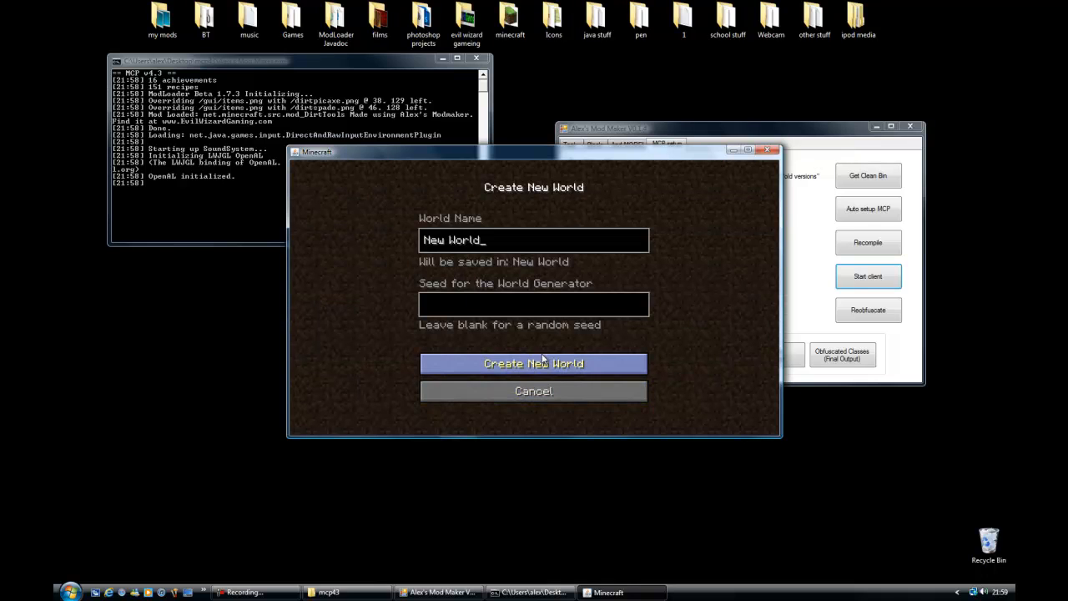
pyautogui.click(534, 364)
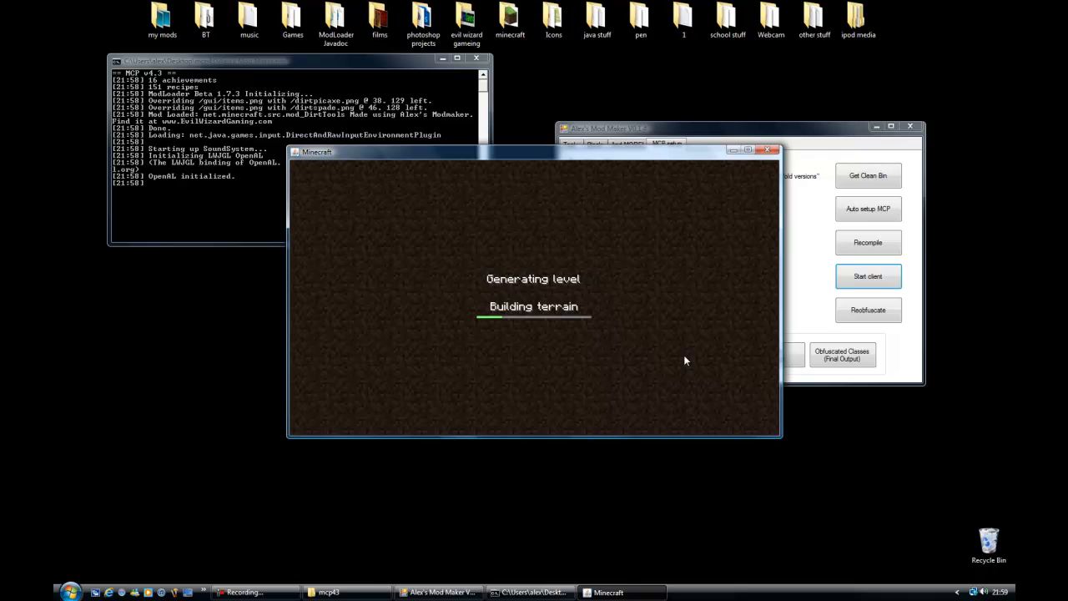
pyautogui.moveTo(711, 361)
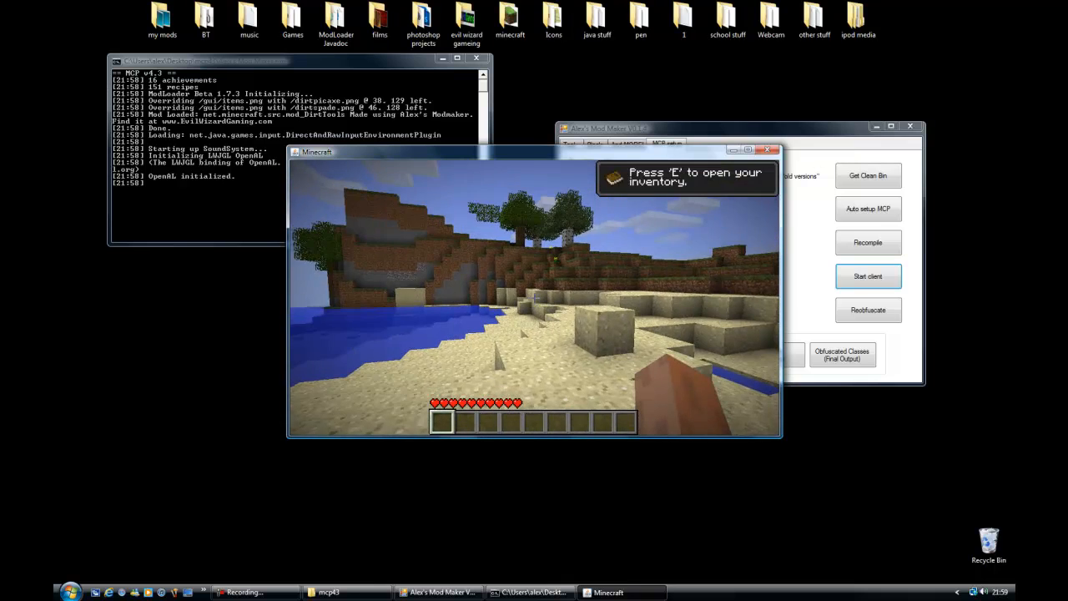
pyautogui.moveTo(534, 298)
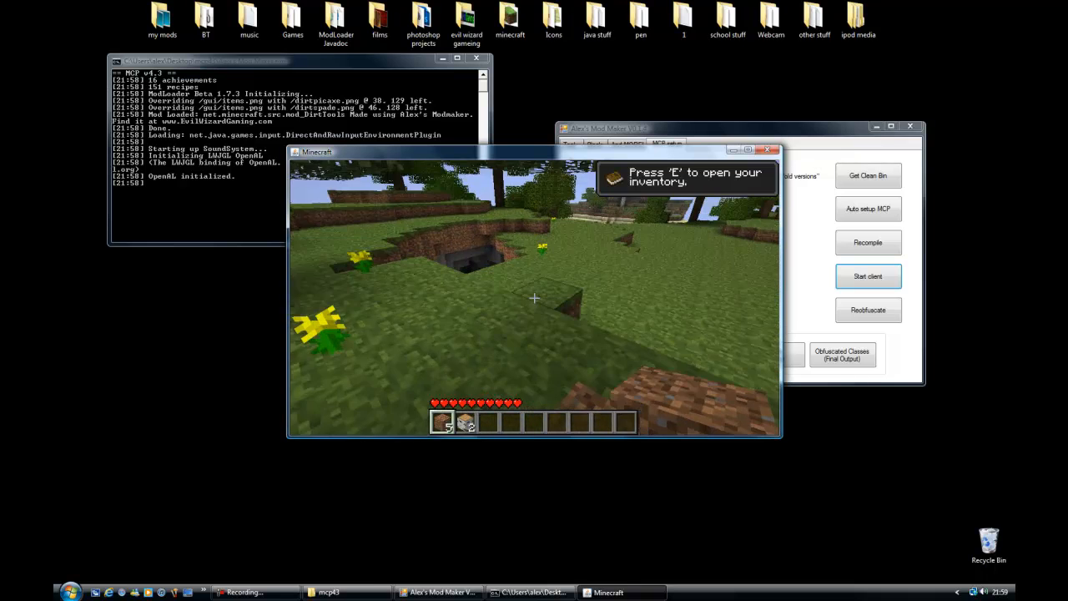
# Open the inventory after gathering dirt and sticks into the hotbar.
pyautogui.press('e')
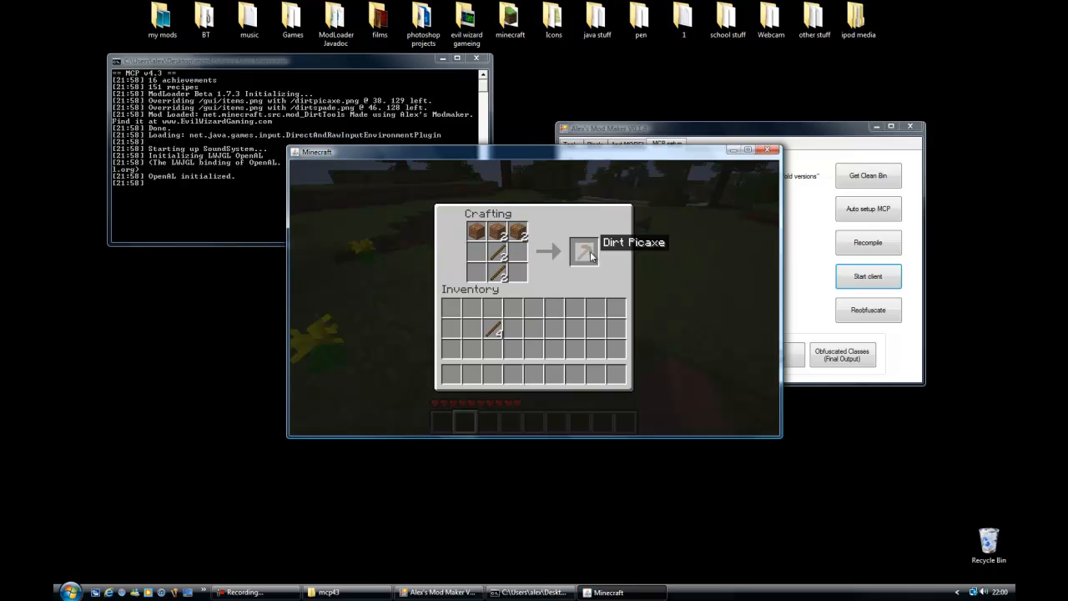
# Take the crafted Dirt Pickaxe from the crafting output and close the inventory.
pyautogui.click(585, 251)
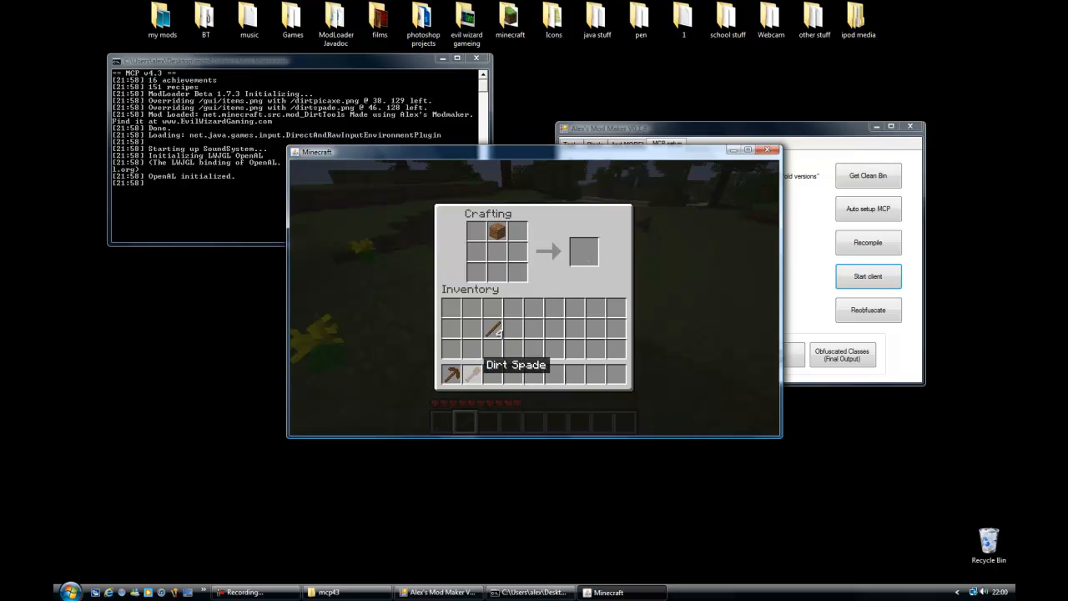
pyautogui.press('e')
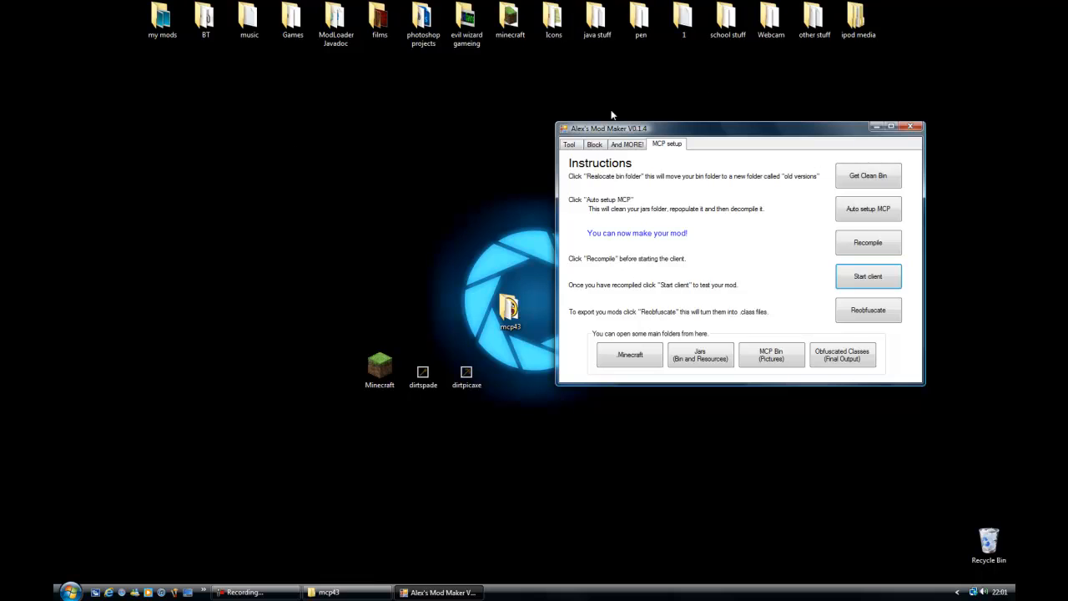
pyautogui.moveTo(686, 317)
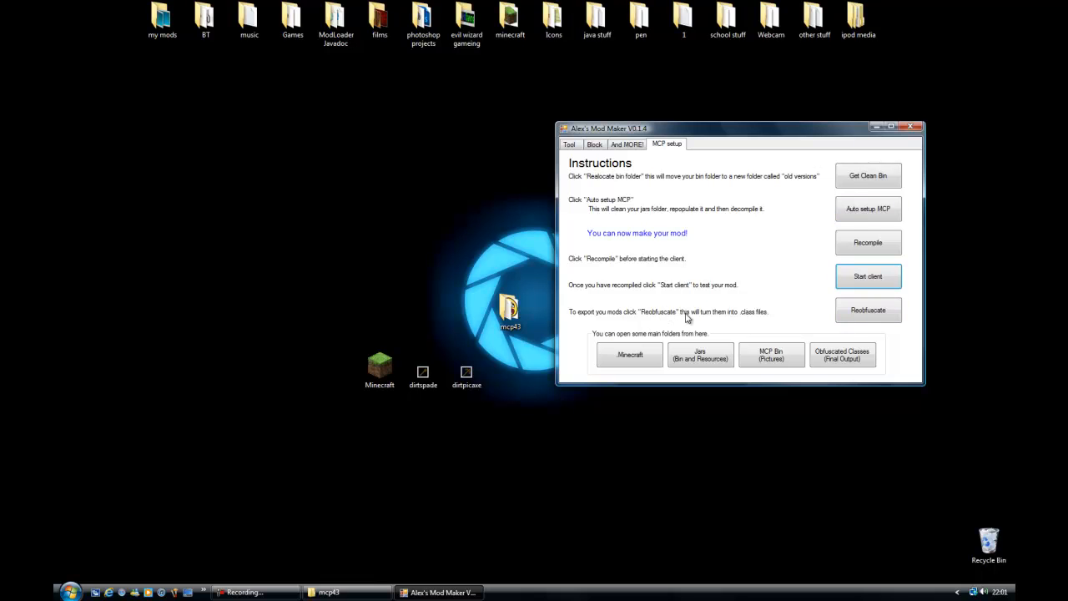
# Reobfuscate the recompiled DirtTools classes from the MCP setup tab.
pyautogui.click(868, 309)
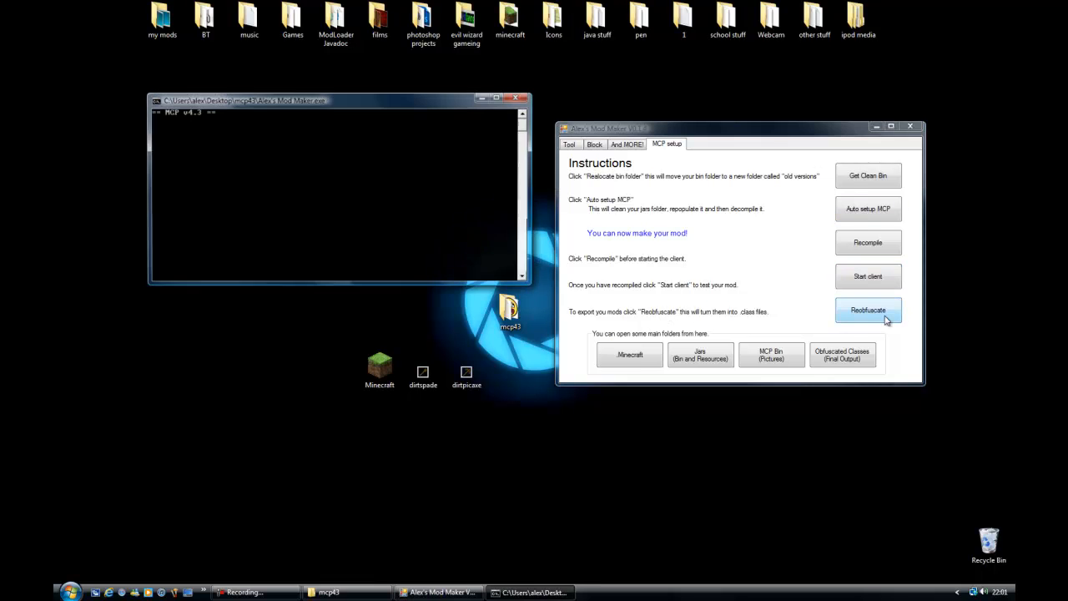
pyautogui.click(868, 308)
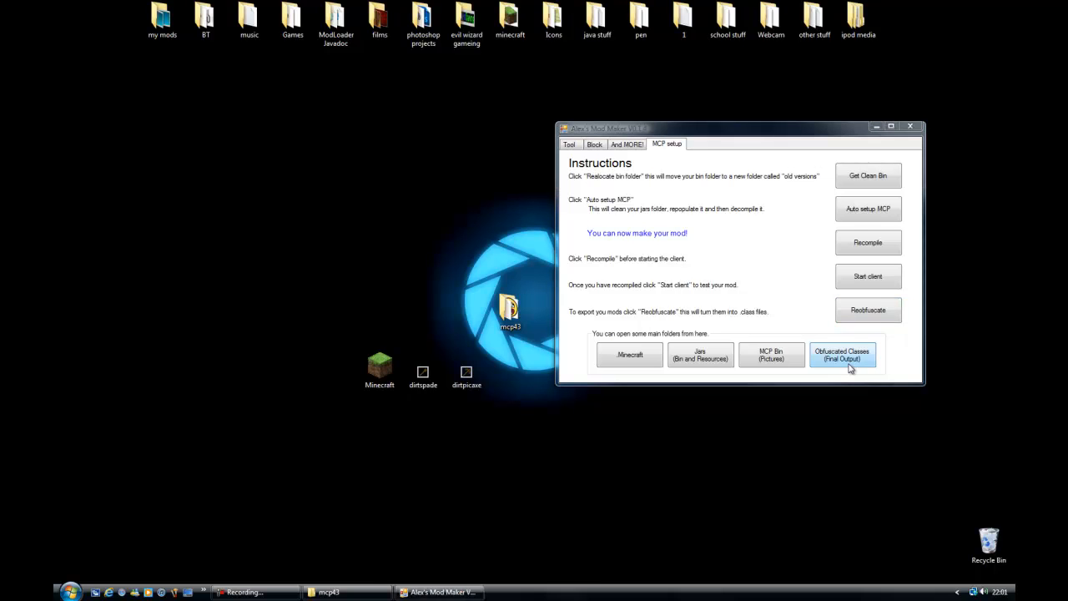
# Show the final reobfuscated output folder and browse %appdata% to .minecraft\bin.
pyautogui.click(841, 354)
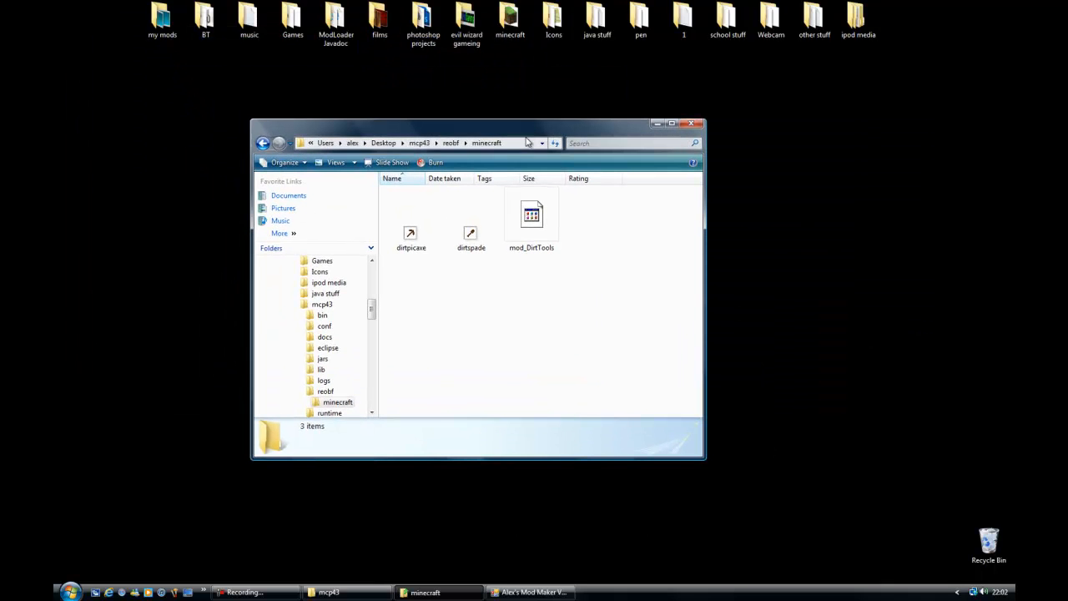
pyautogui.click(70, 591)
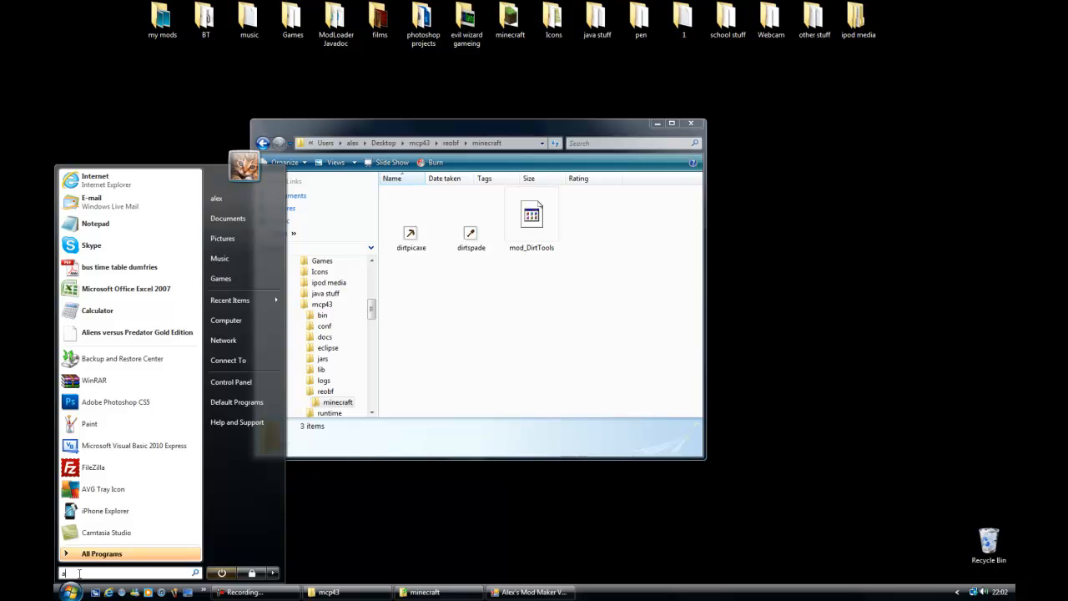
pyautogui.click(70, 591)
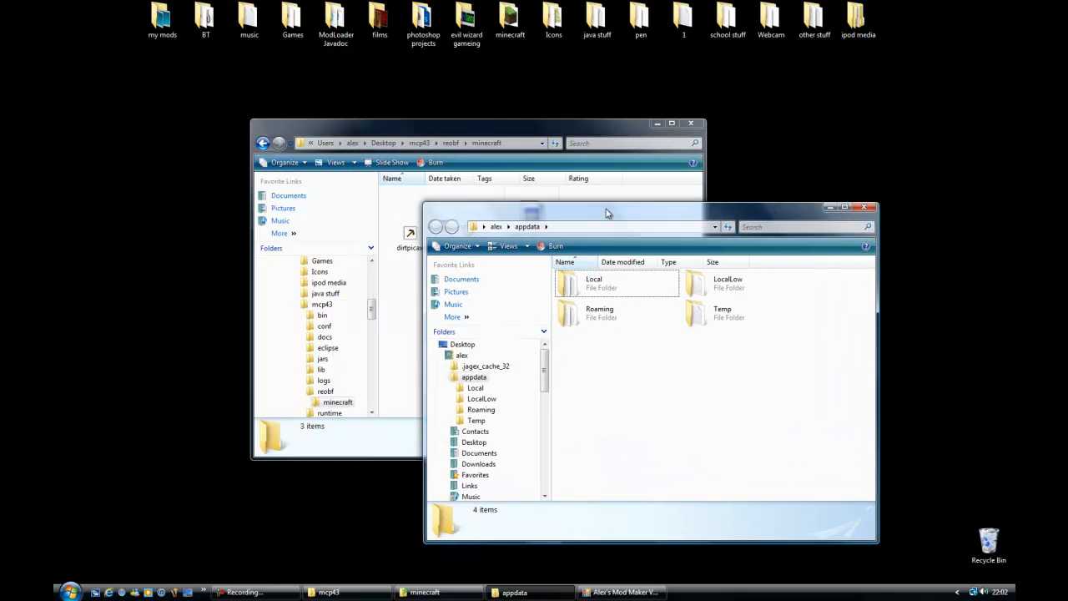
pyautogui.doubleClick(599, 312)
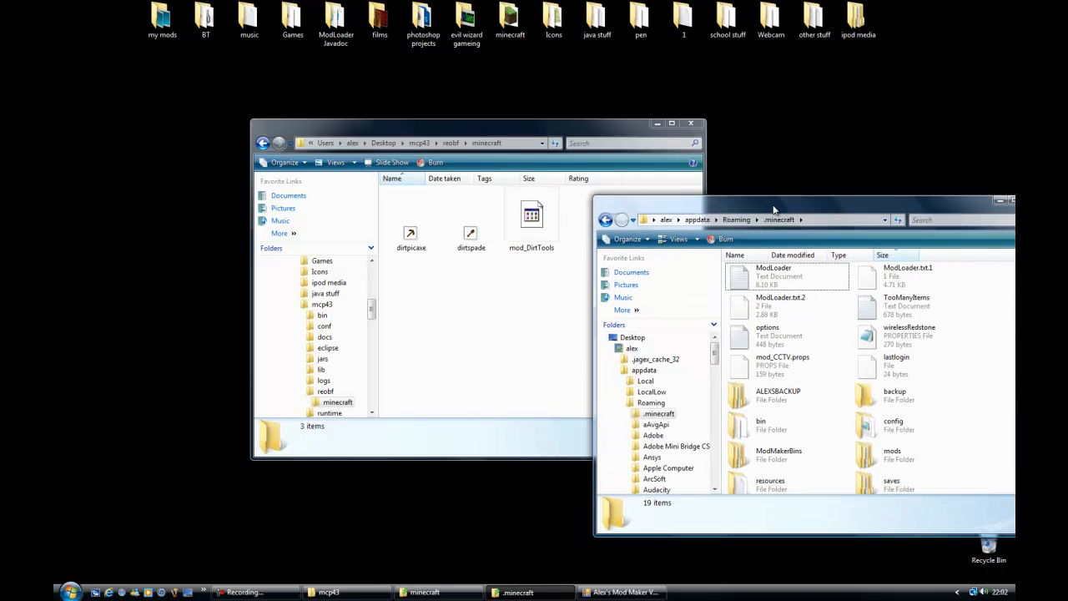
pyautogui.click(762, 425)
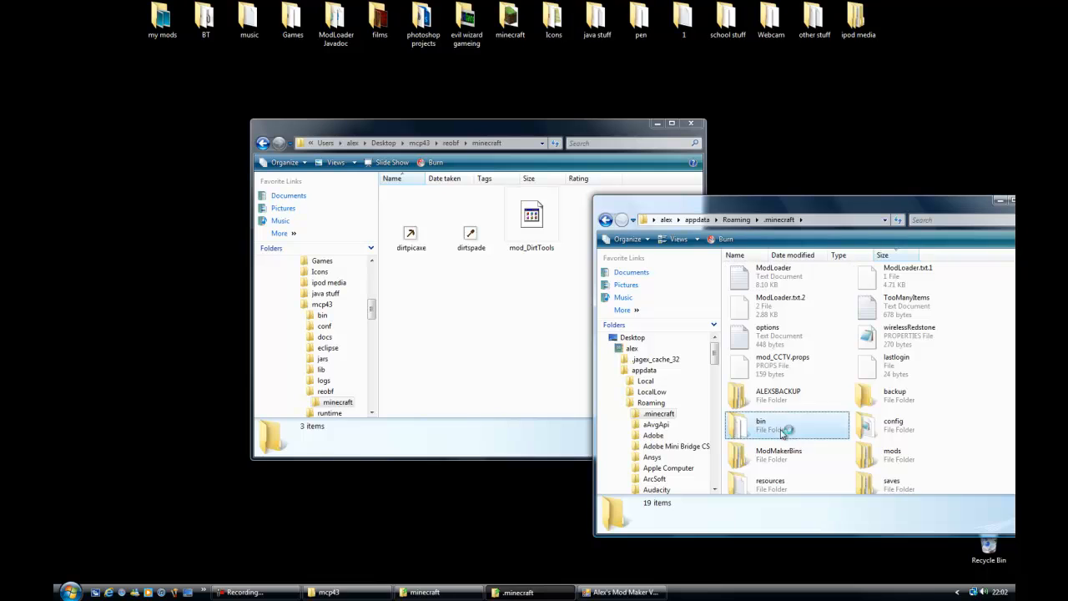
# Add dirtpicaxe, dirtspade and mod_DirtTools into minecraft.jar with WinRAR and launch the game.
pyautogui.rightClick(771, 330)
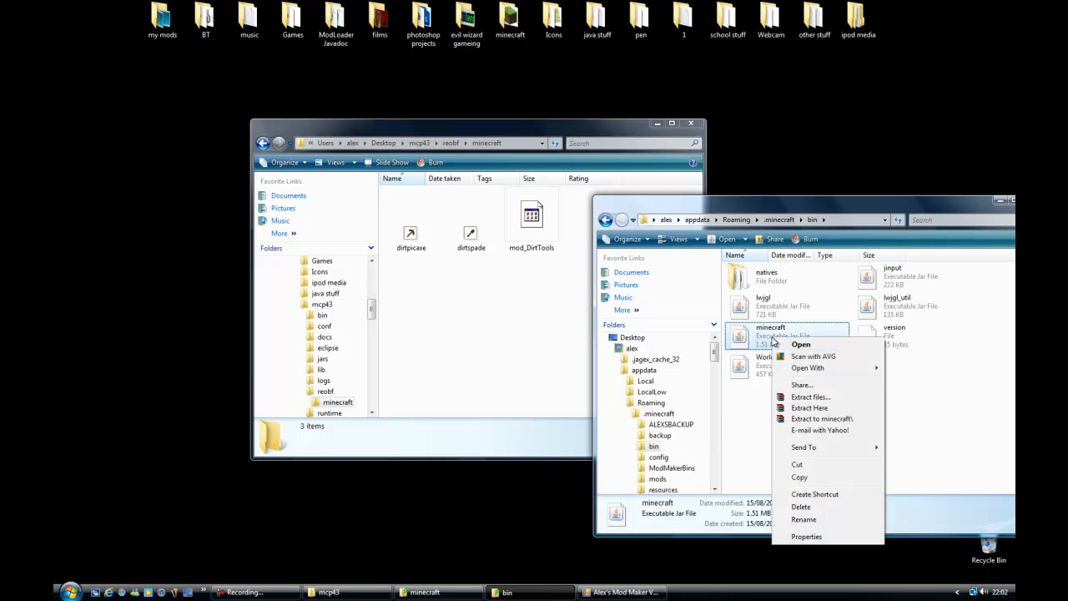
pyautogui.click(808, 367)
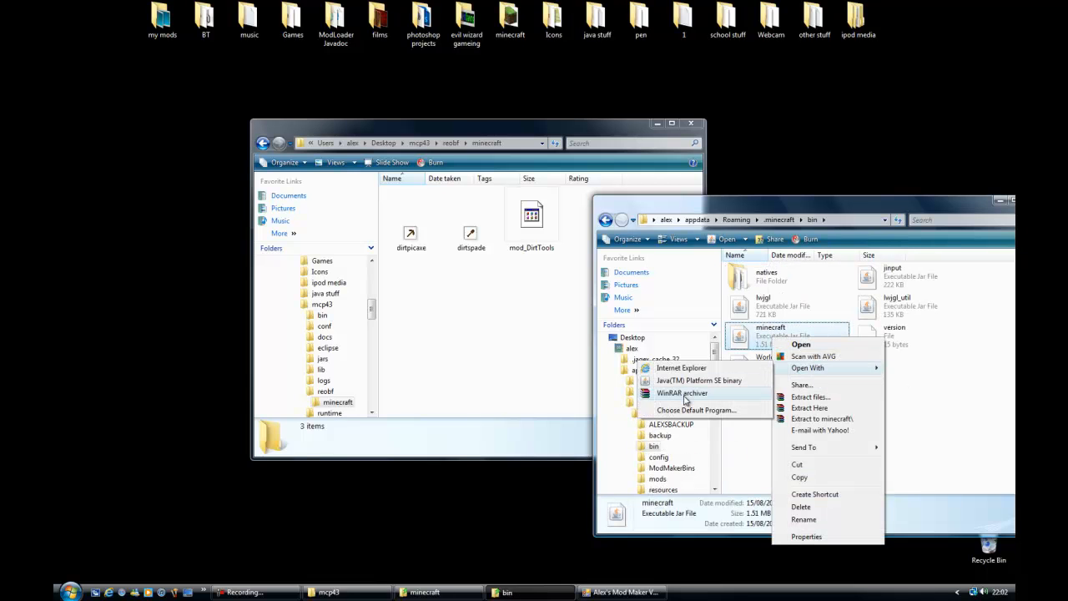
pyautogui.click(681, 392)
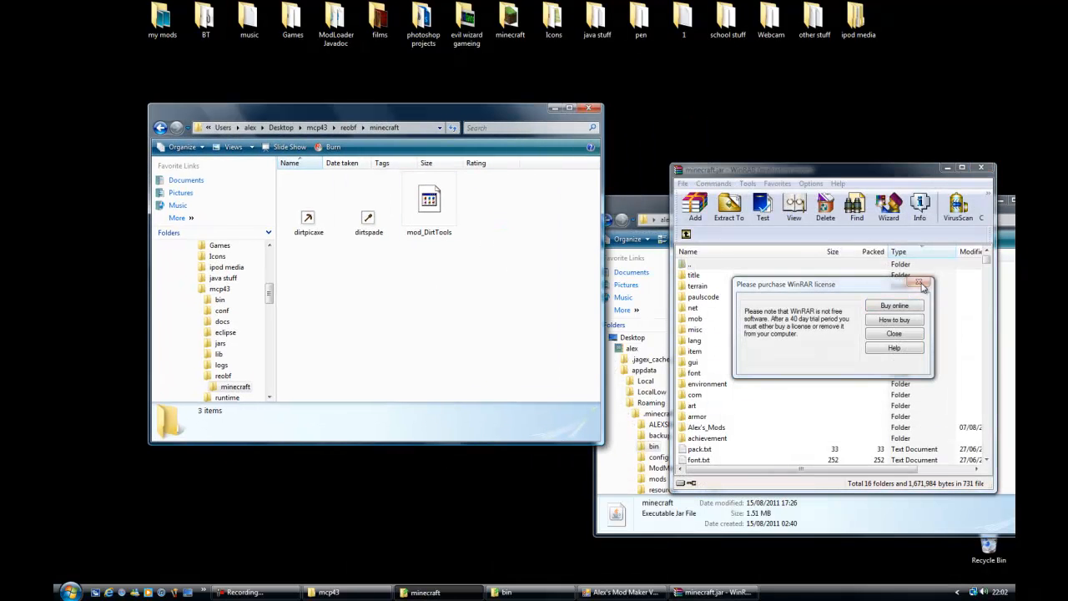
pyautogui.click(925, 284)
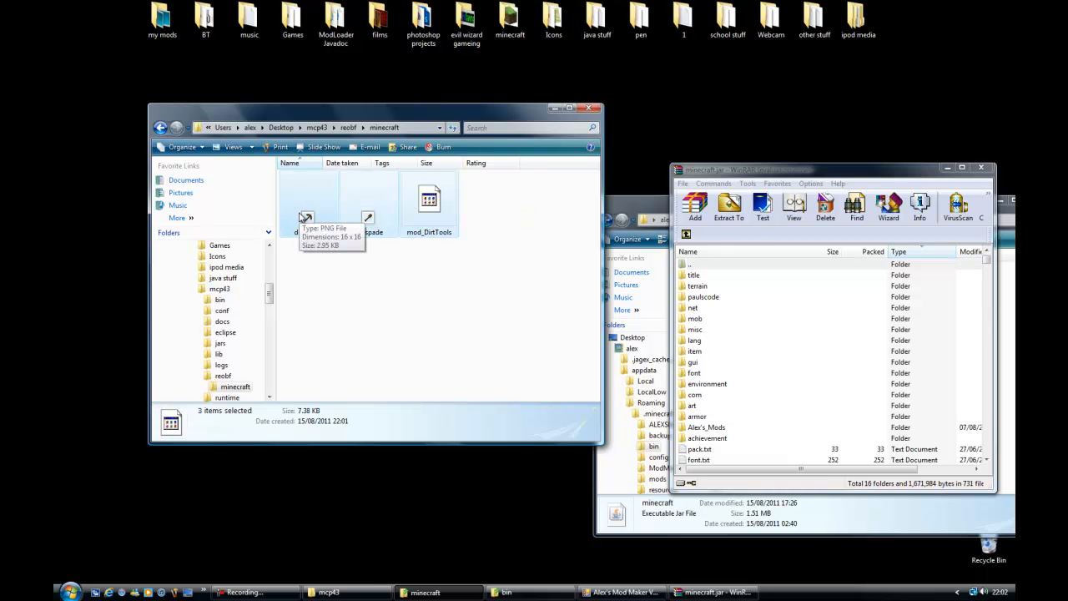
pyautogui.click(694, 204)
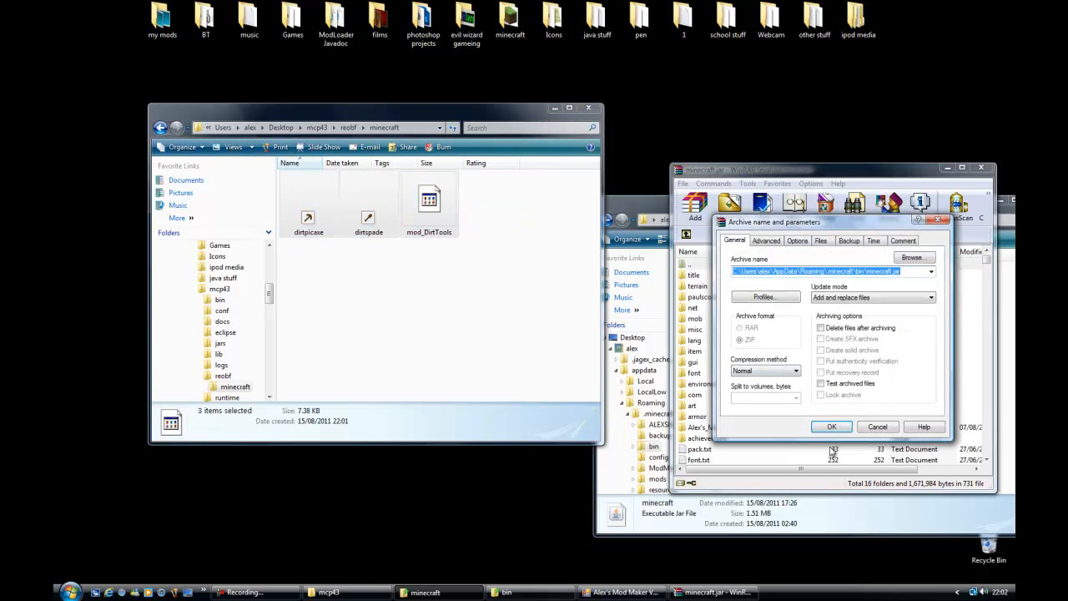
pyautogui.click(831, 428)
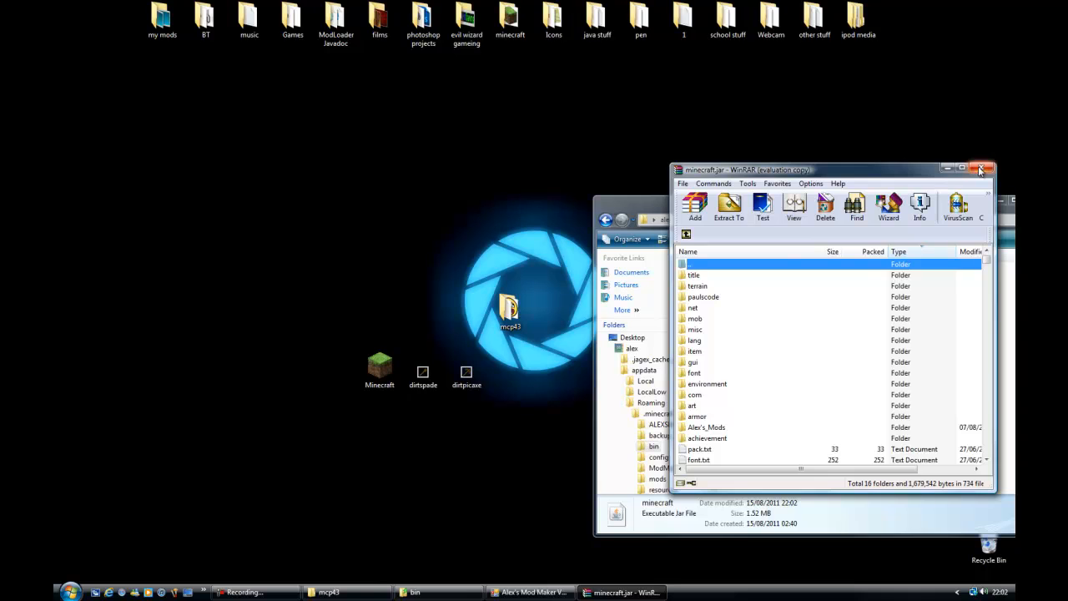
pyautogui.click(981, 170)
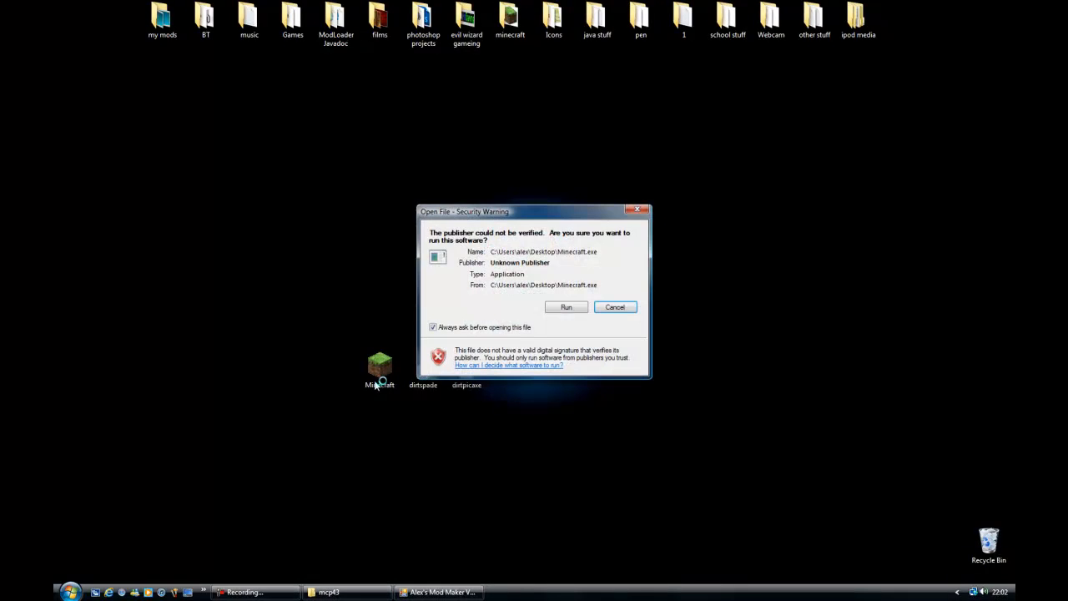
# Allow the game to run, log in, and load the recent New World singleplayer save.
pyautogui.click(566, 307)
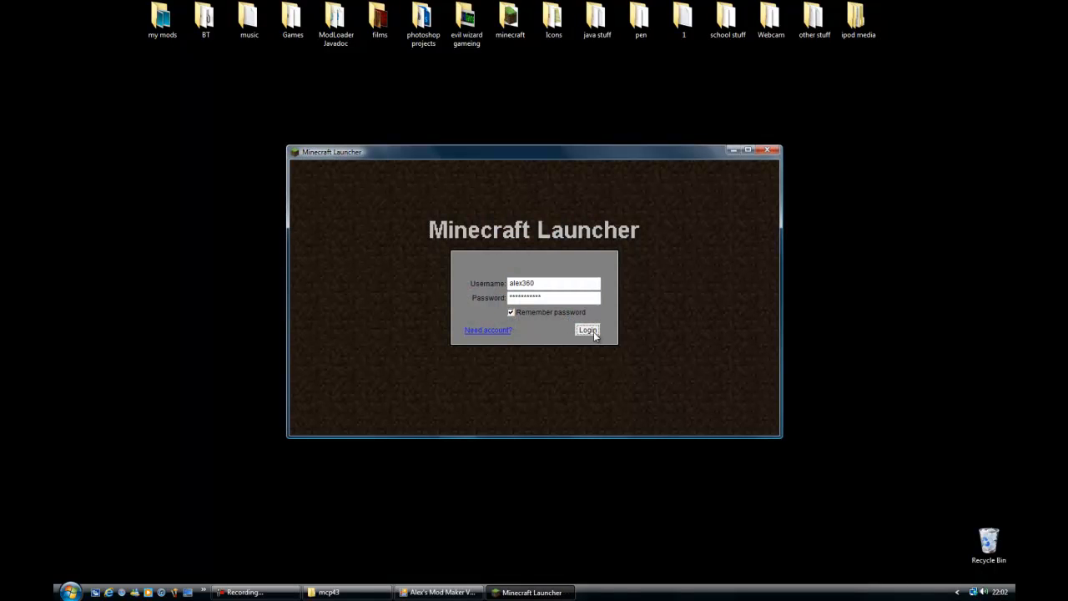
pyautogui.click(587, 330)
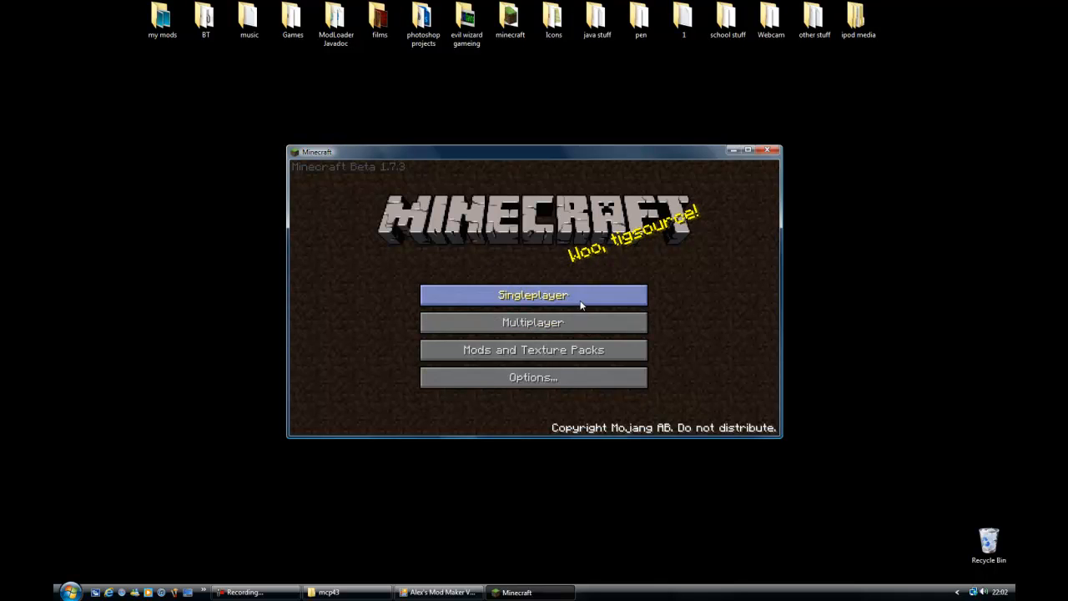
pyautogui.click(533, 294)
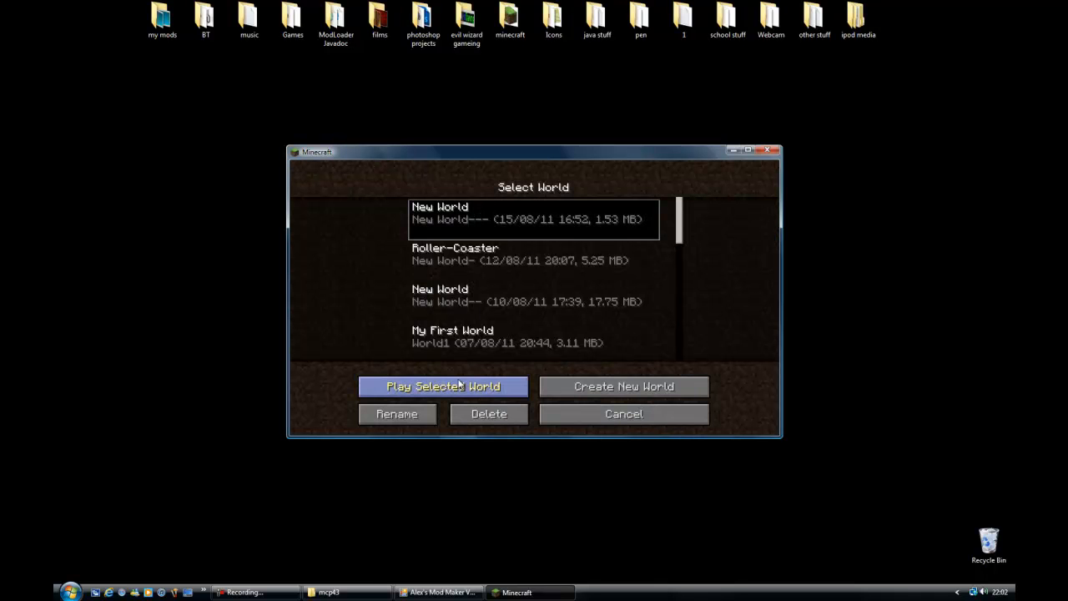
pyautogui.click(444, 387)
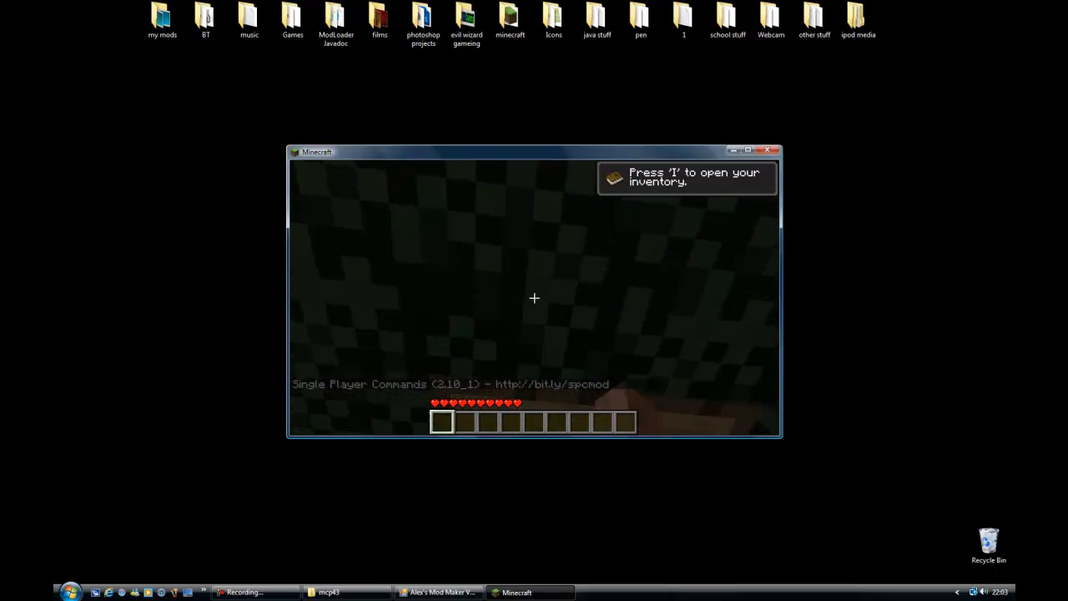
# Take the dirt tools from the TooManyItems browser, test them, then pause the game.
pyautogui.press('i')
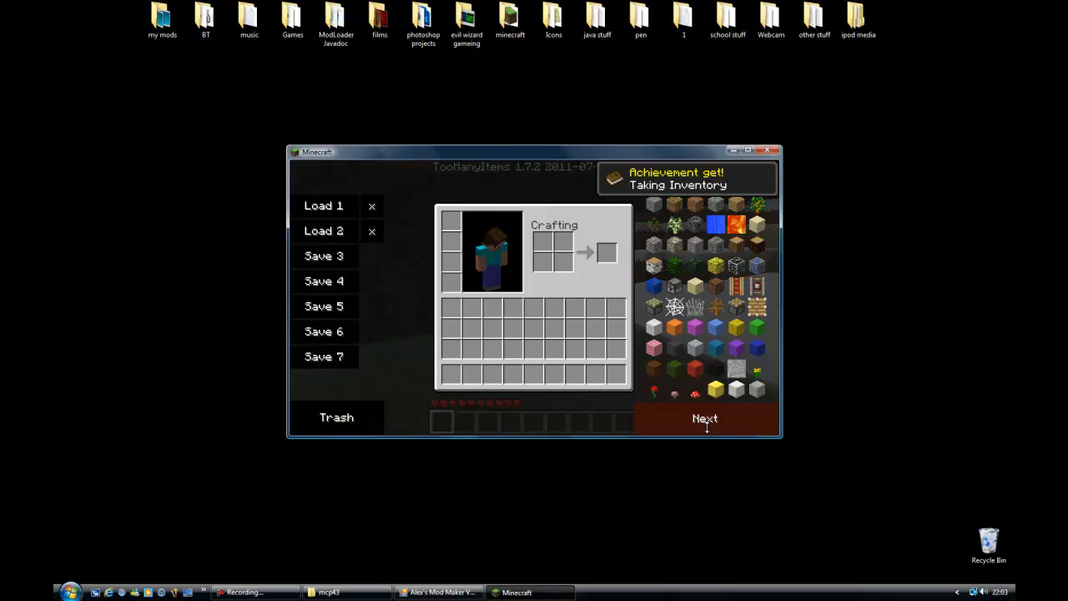
pyautogui.click(704, 417)
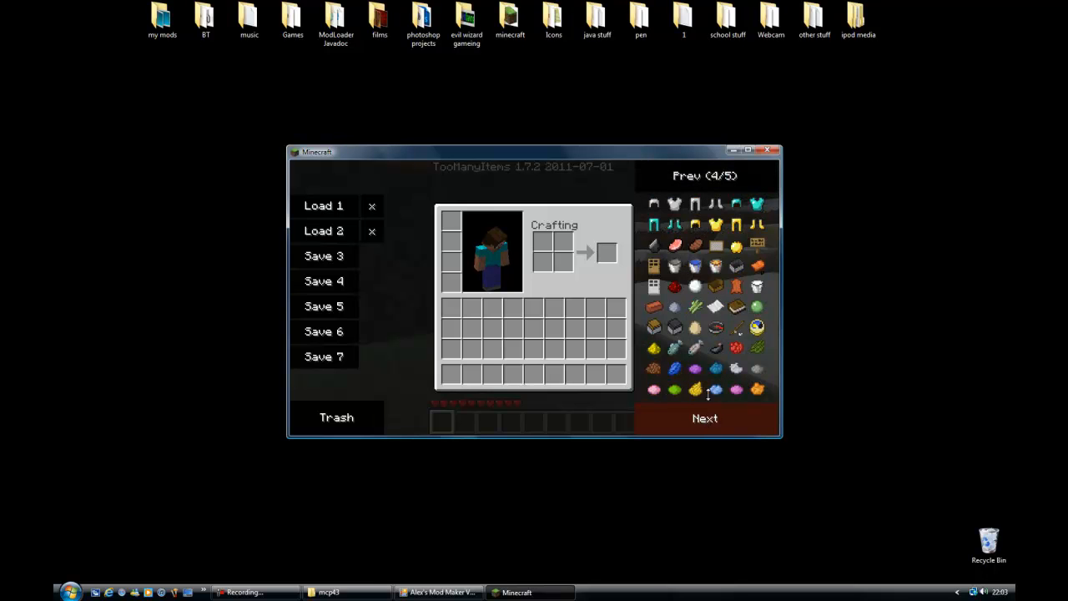
pyautogui.click(704, 418)
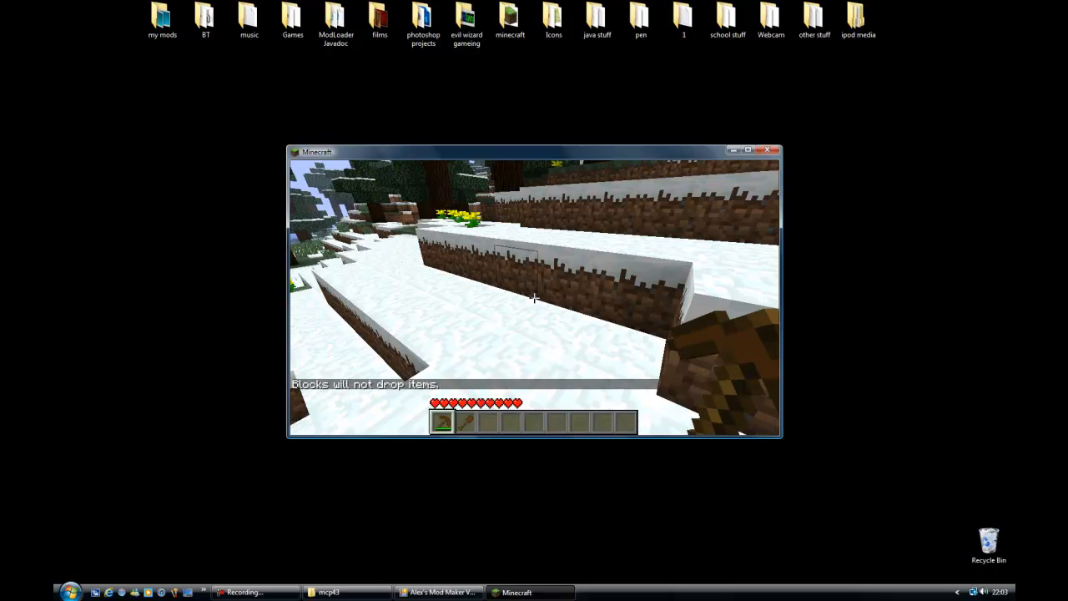
pyautogui.moveTo(534, 300)
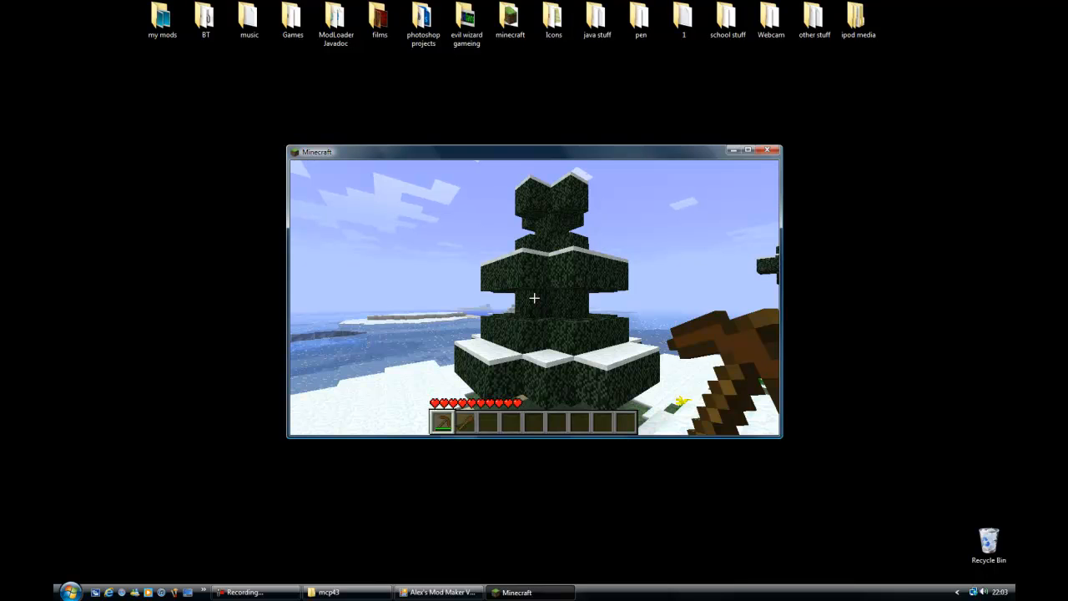
pyautogui.press('Escape')
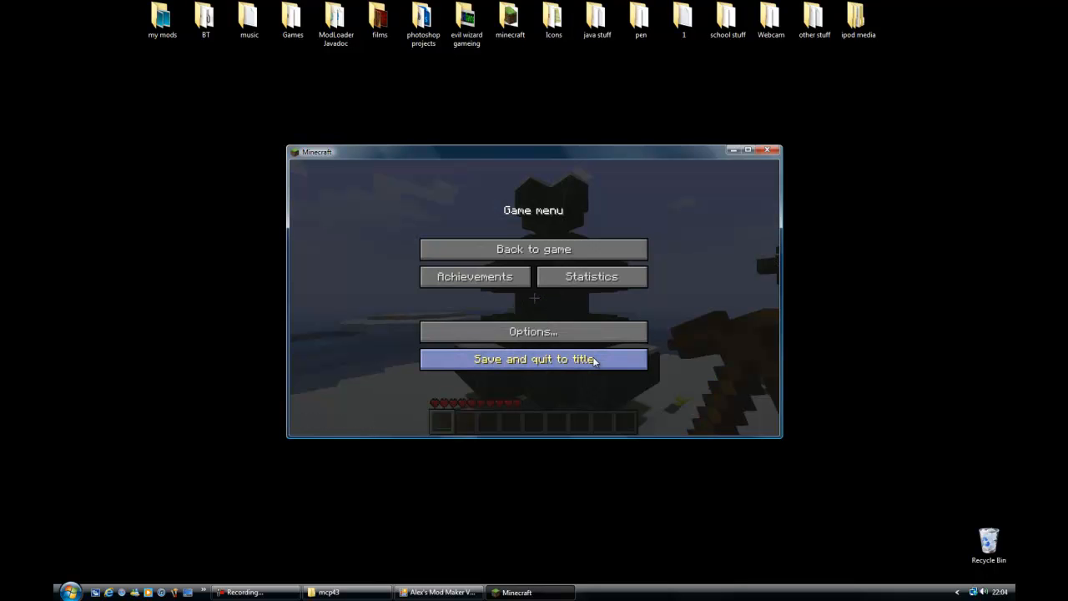